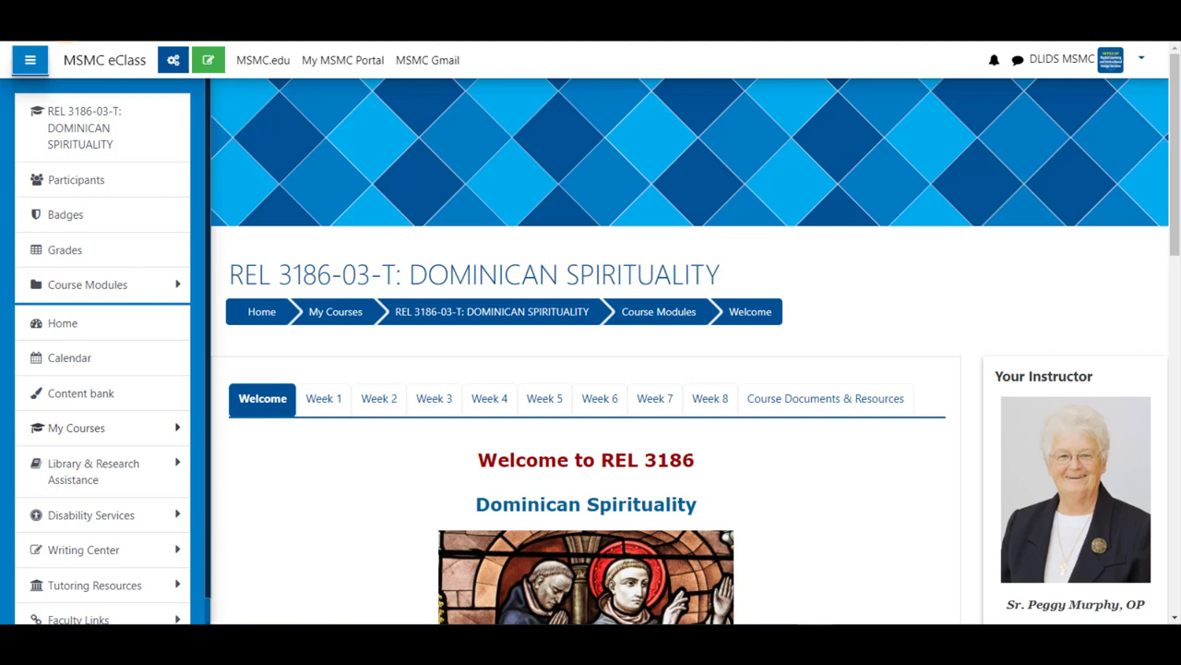
pyautogui.moveTo(454, 233)
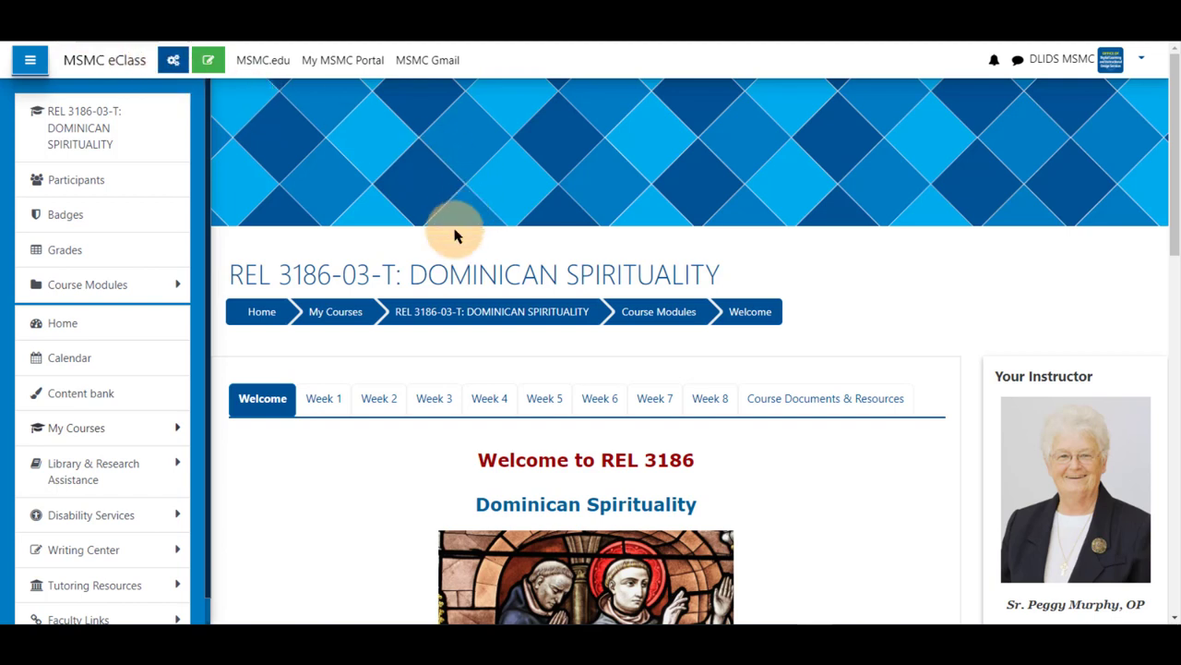
pyautogui.moveTo(384, 240)
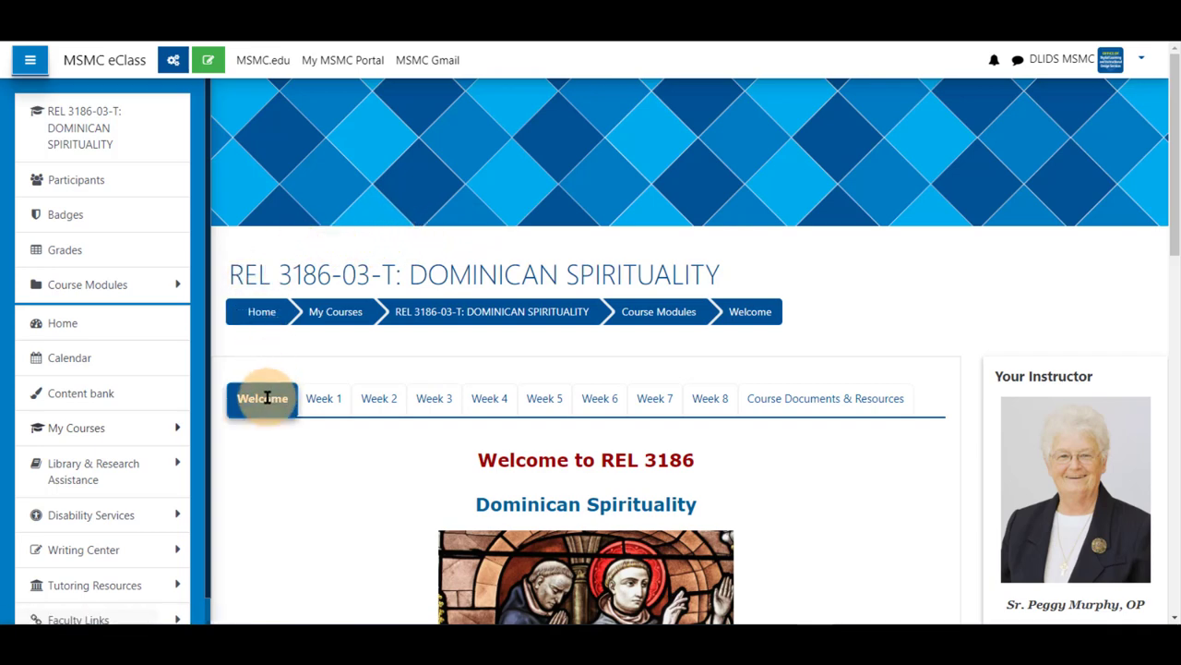
# Open the Class Meetings activity to reach the course's Zoom Meetings page
pyautogui.scroll(-3)
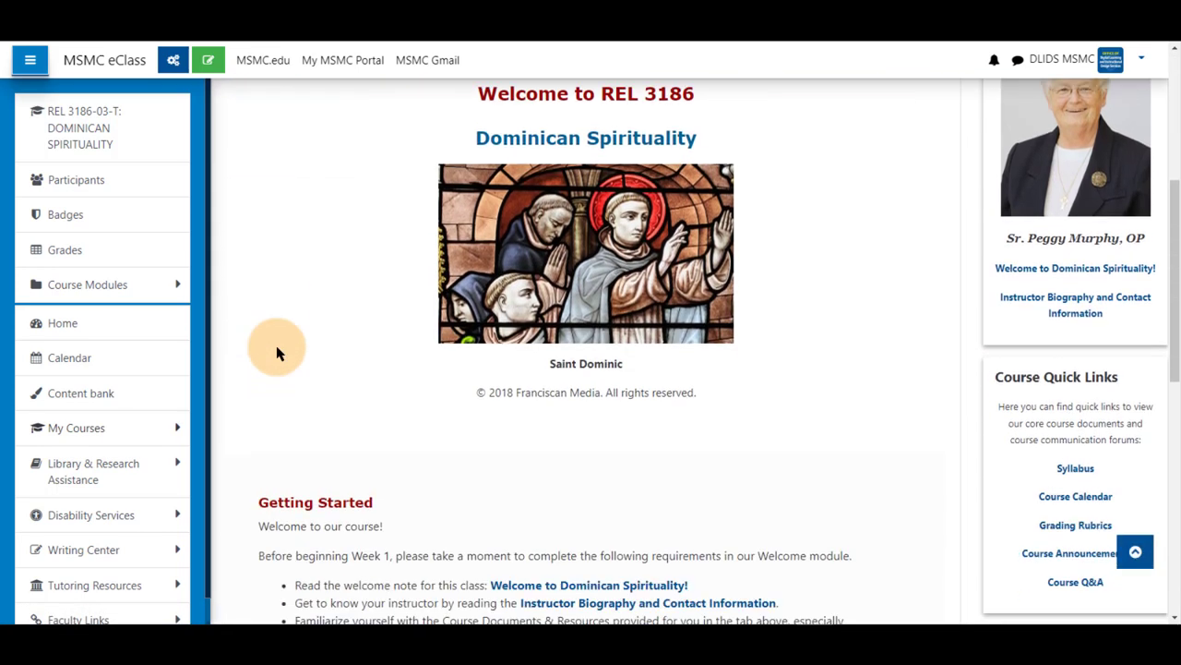
pyautogui.scroll(-3)
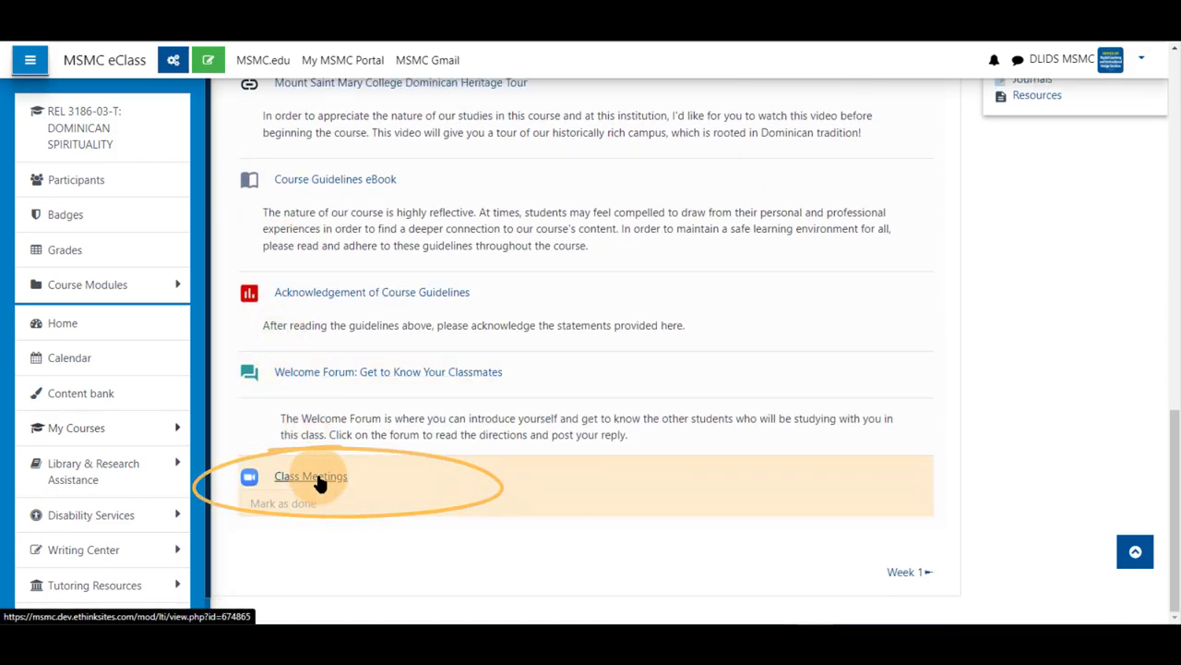
pyautogui.click(310, 477)
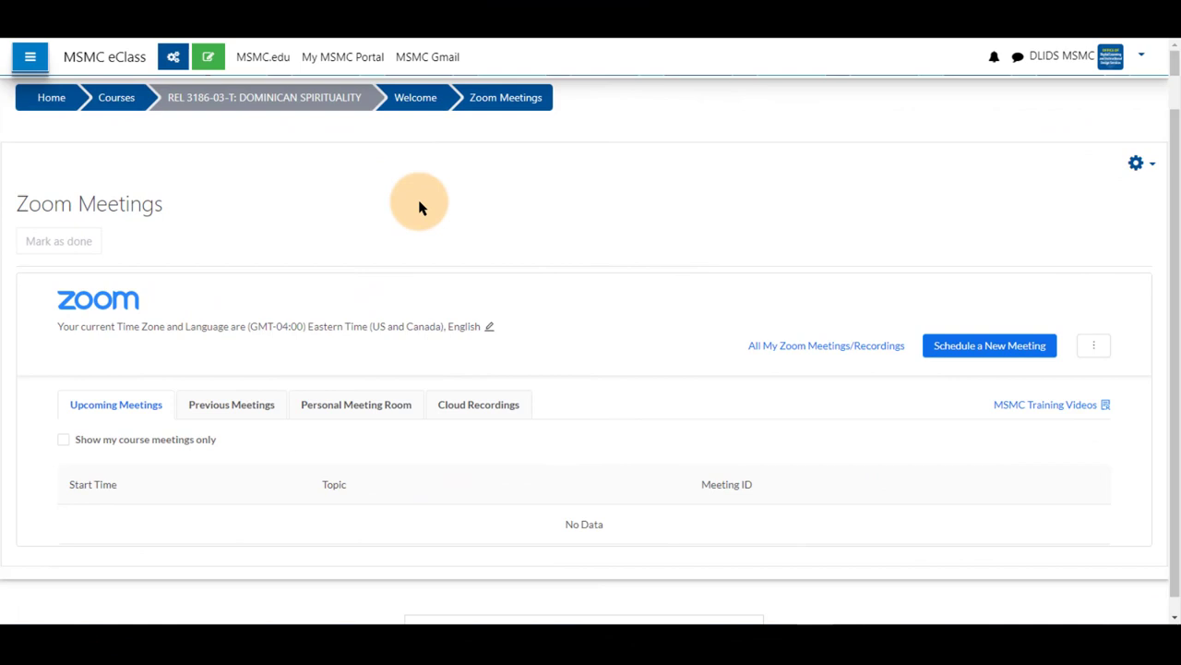
pyautogui.moveTo(975, 355)
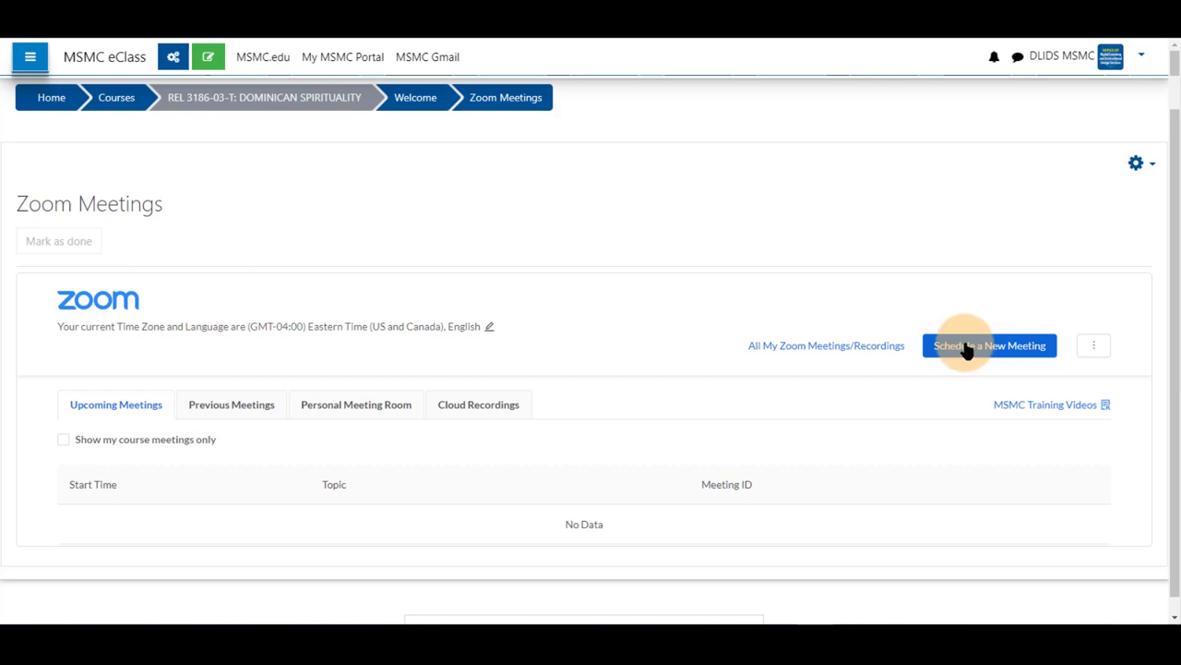
# Start a new meeting form prefilled with the topic REL 3186-03-T: DOMINICAN SPIRITUALITY
pyautogui.click(990, 345)
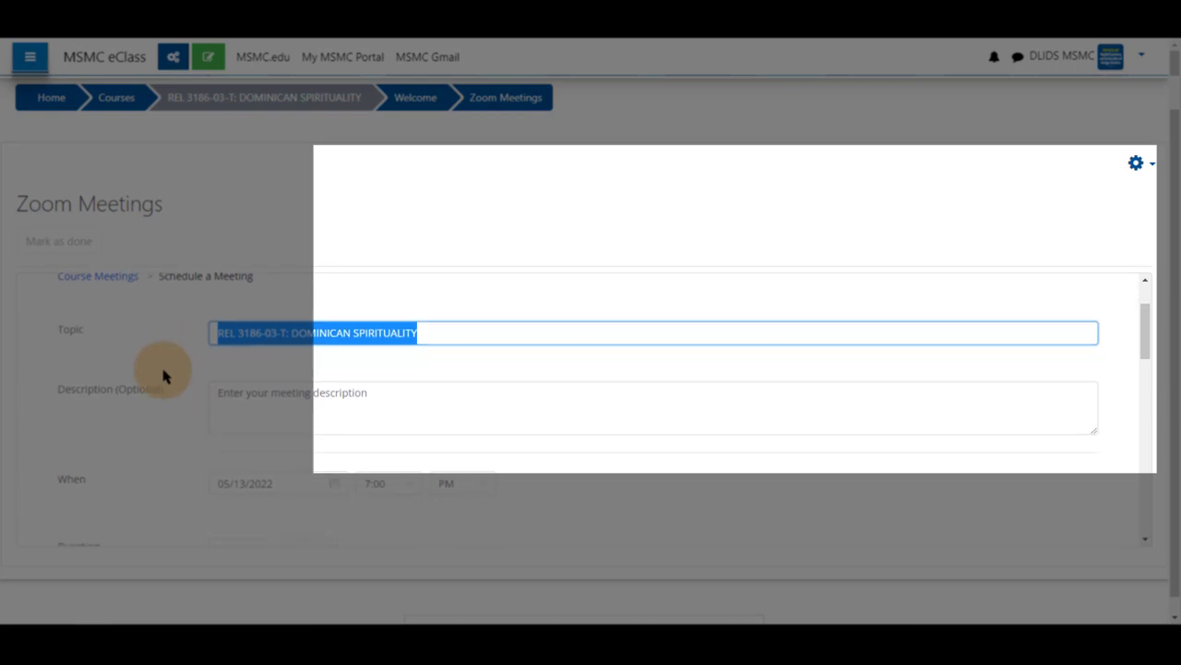
pyautogui.scroll(-3)
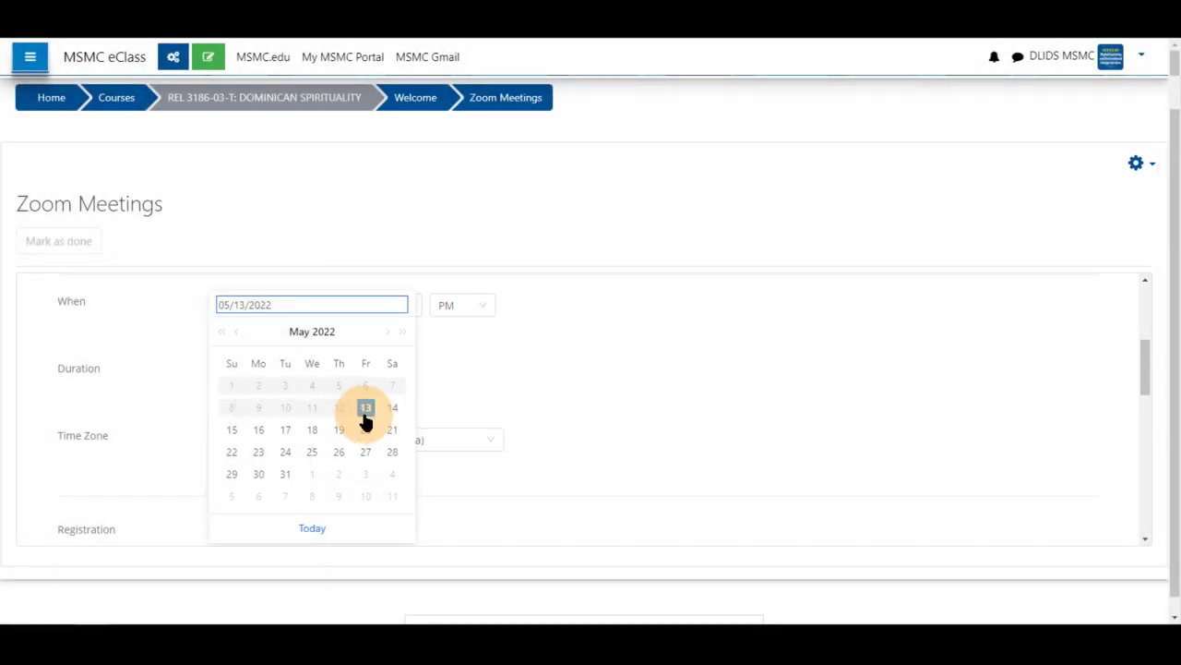
# Schedule the meeting for May 13, 2022 at 4:45 PM, correcting an initial 5:30 time
pyautogui.click(366, 408)
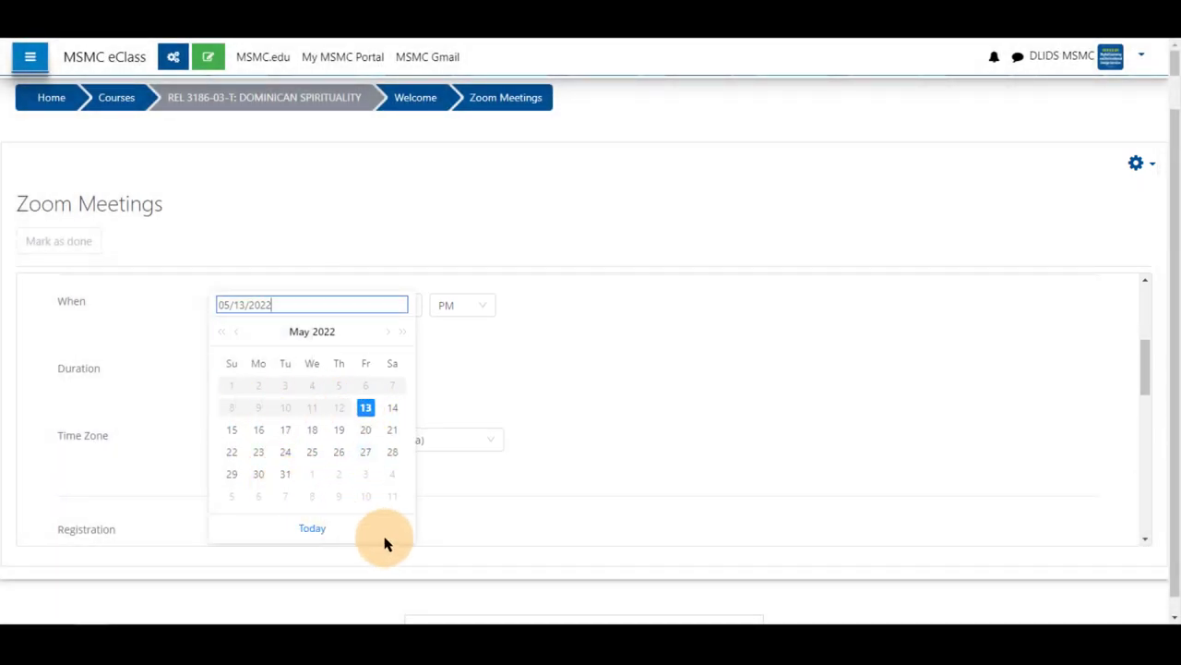
pyautogui.moveTo(388, 340)
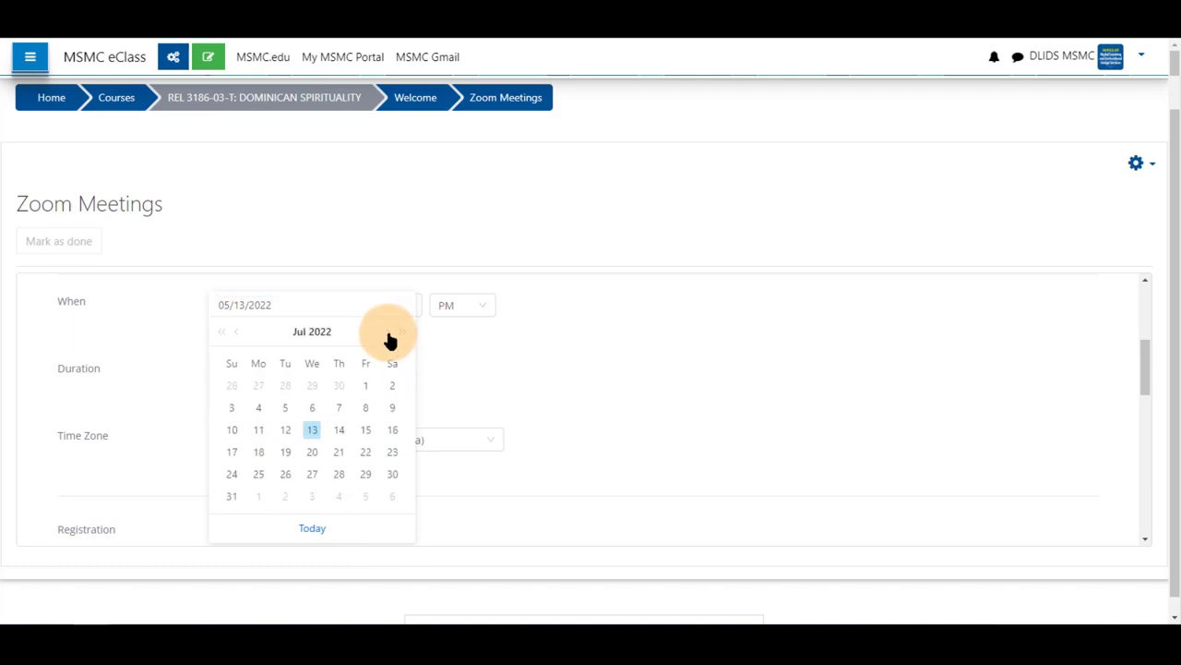
pyautogui.click(373, 304)
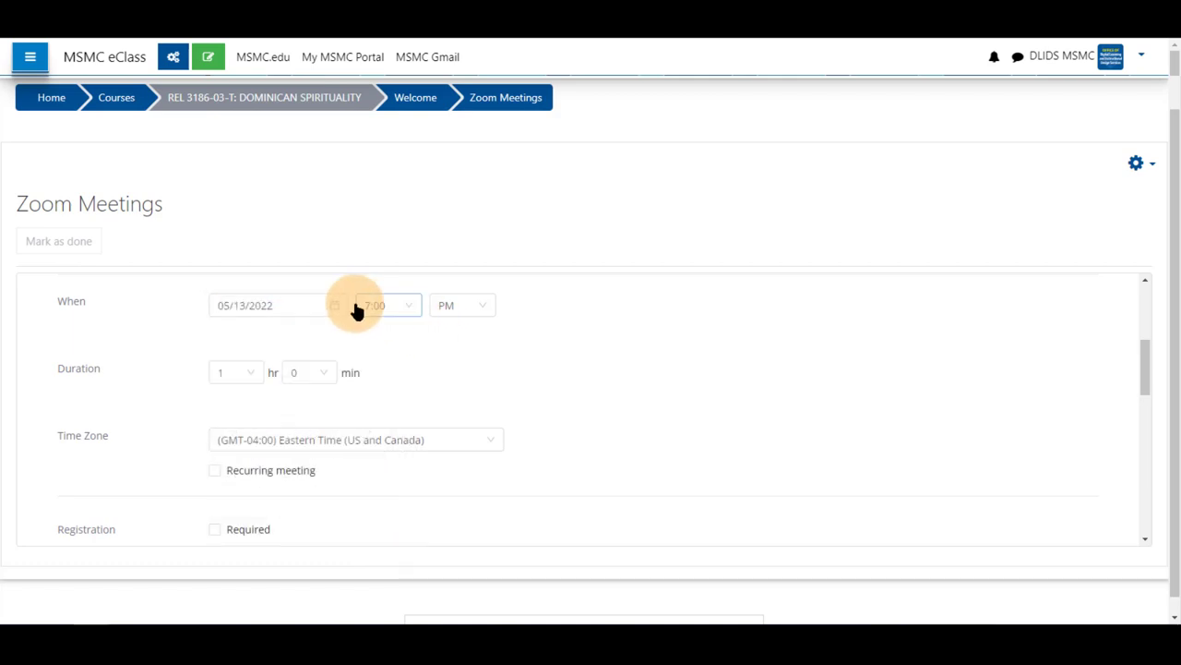
pyautogui.click(388, 305)
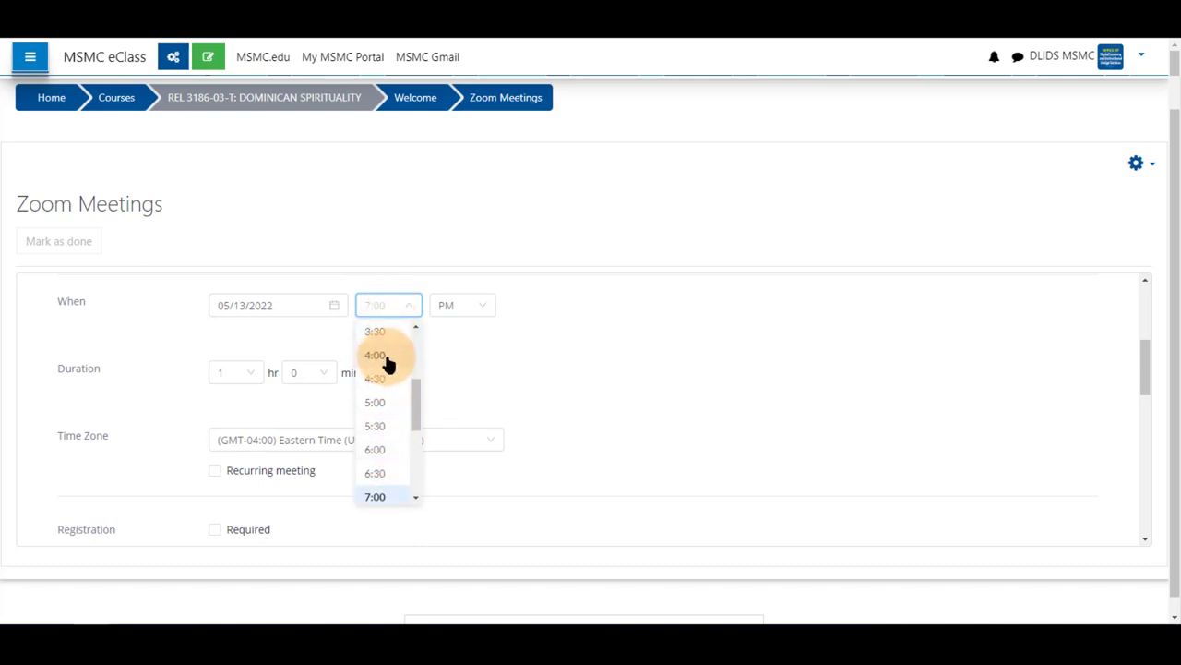
pyautogui.moveTo(387, 392)
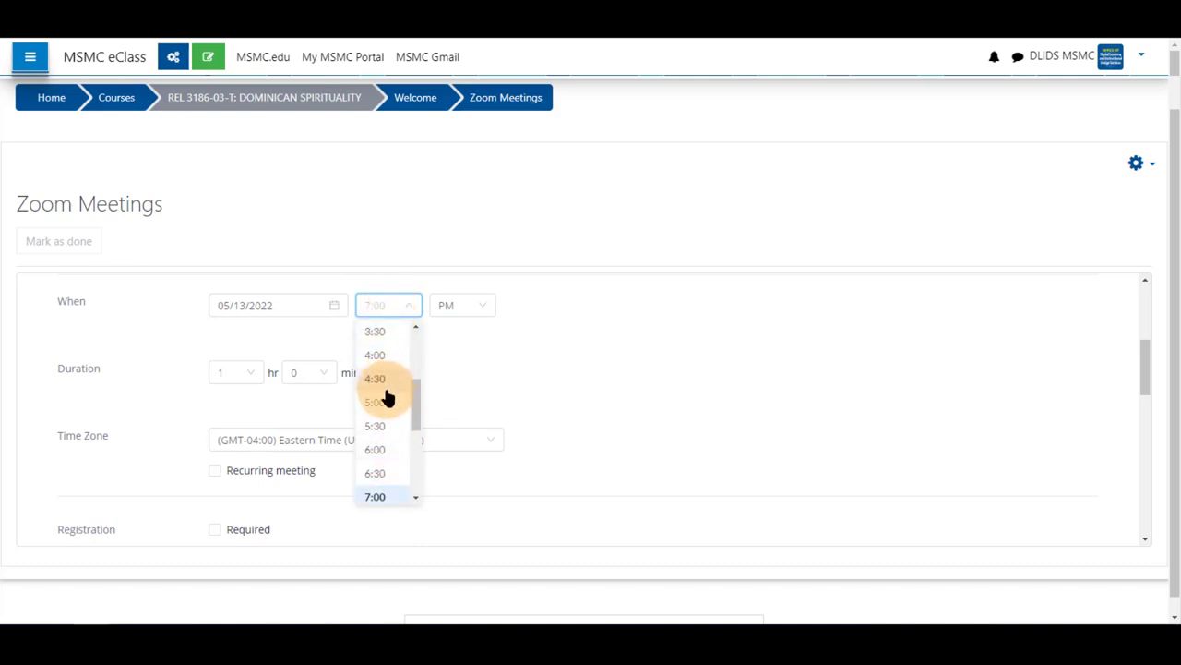
pyautogui.click(375, 425)
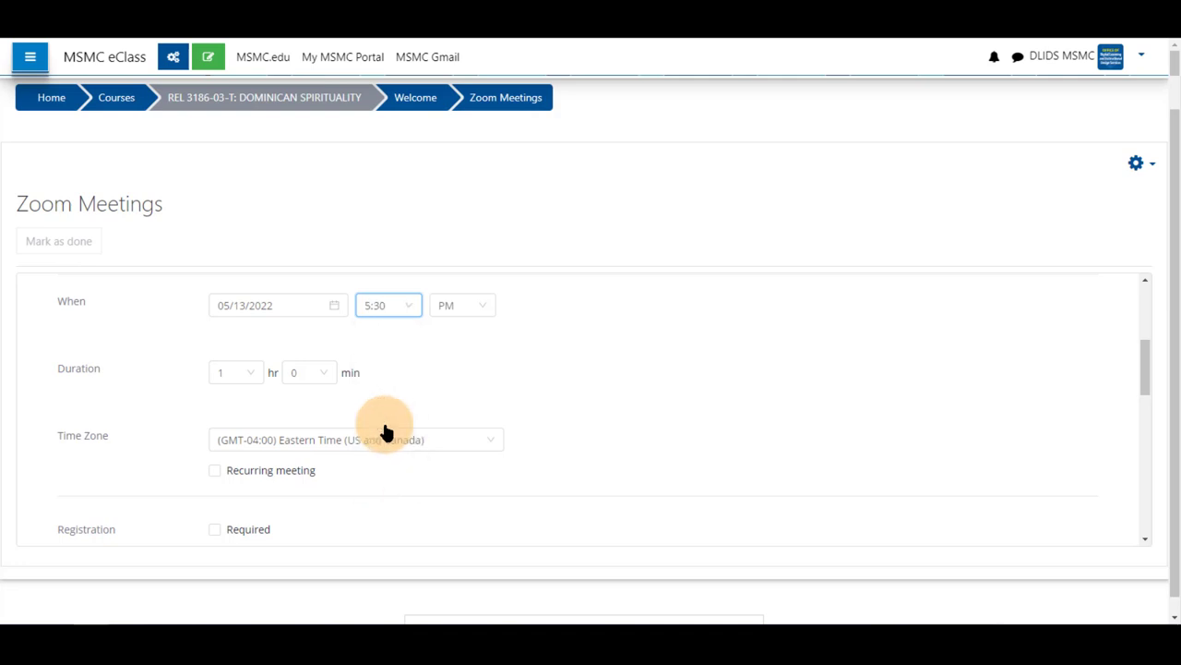
pyautogui.click(388, 304)
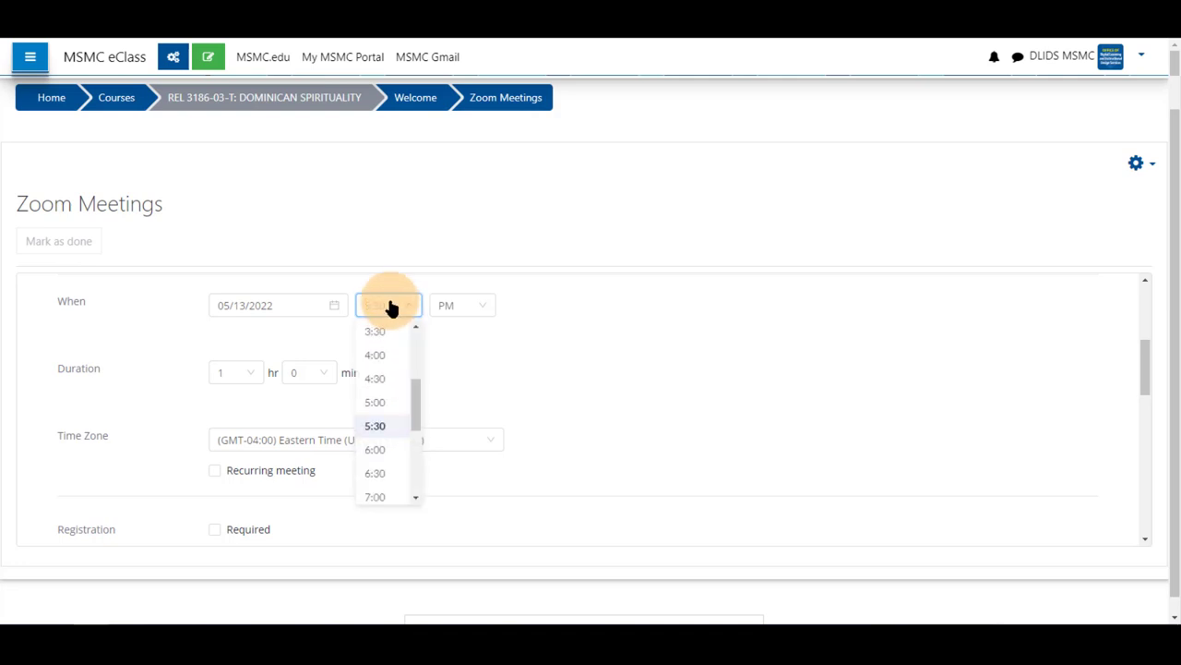
pyautogui.write('4:45')
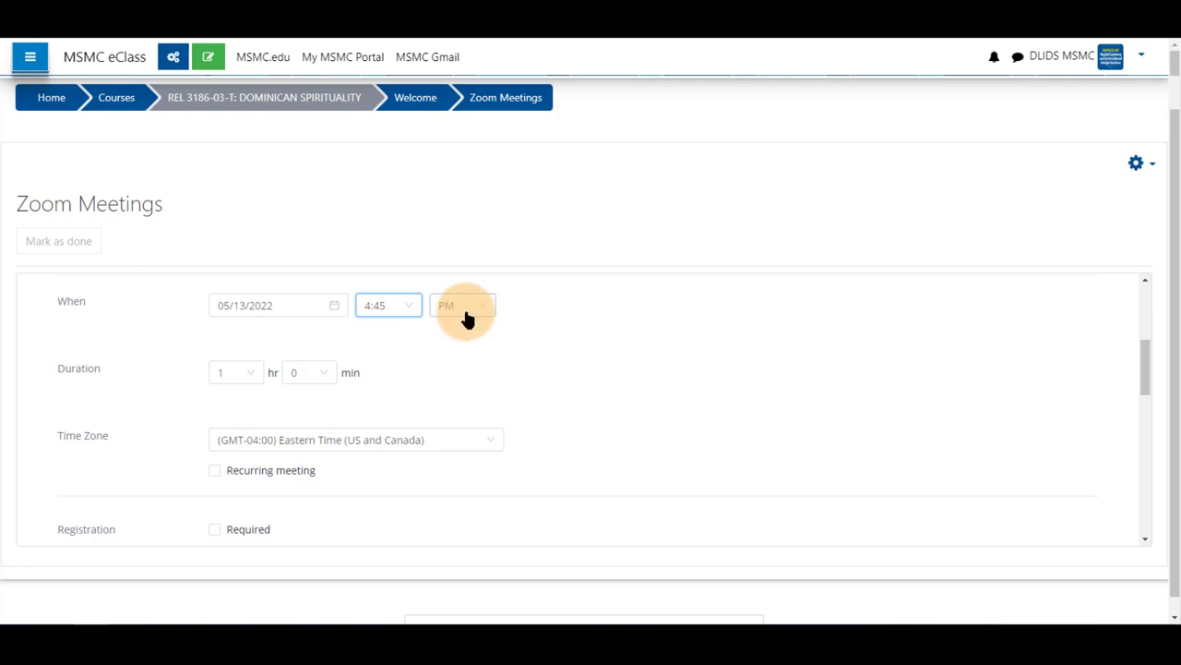
pyautogui.click(461, 305)
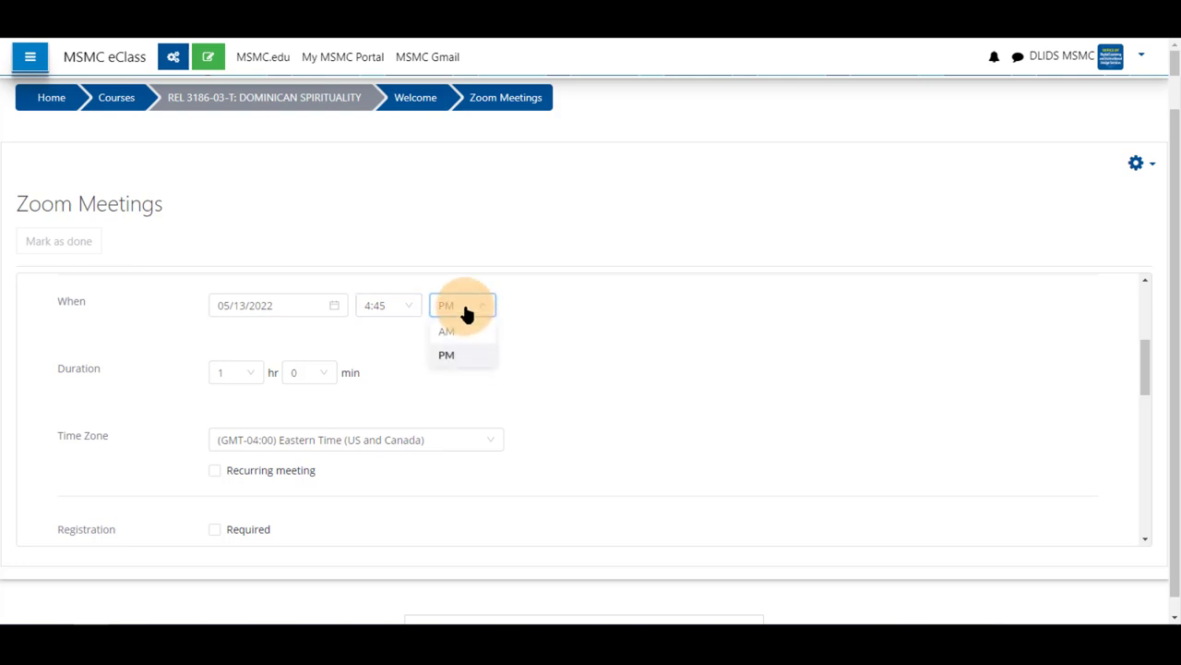
pyautogui.click(447, 355)
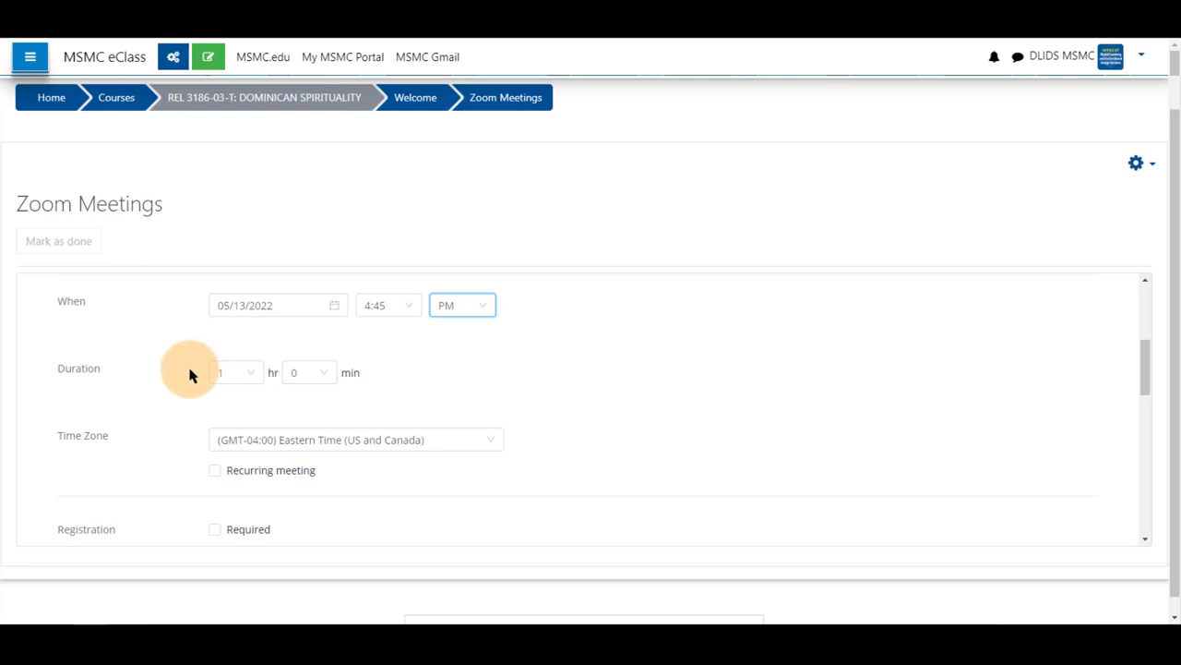
pyautogui.scroll(-3)
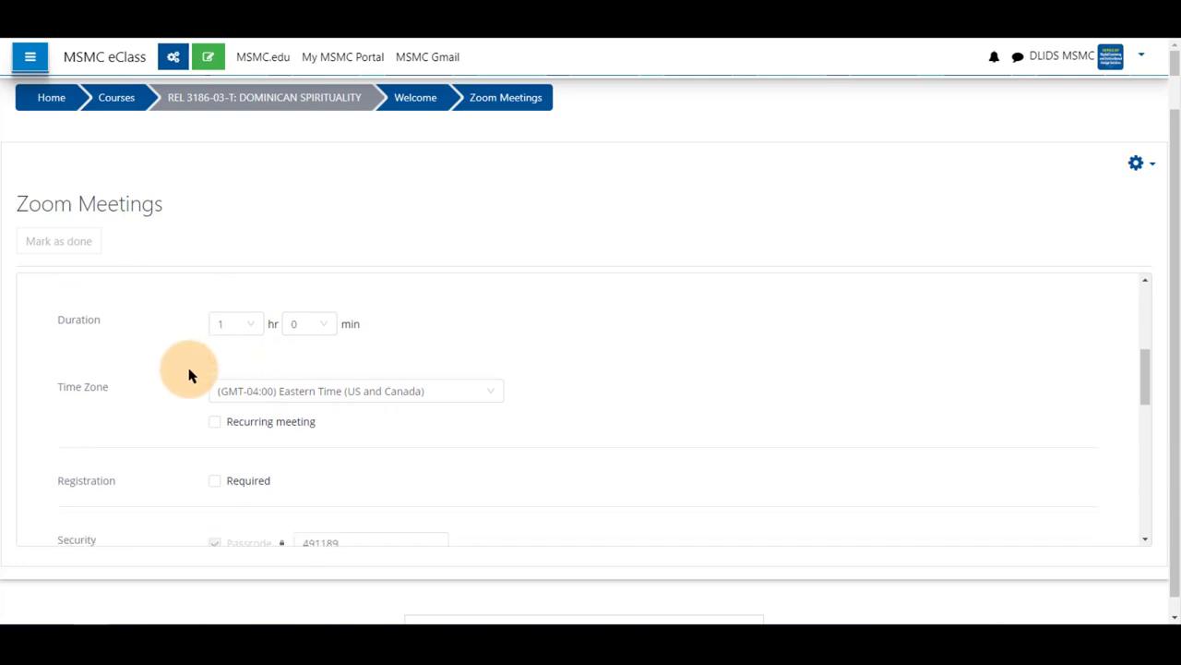
pyautogui.scroll(-3)
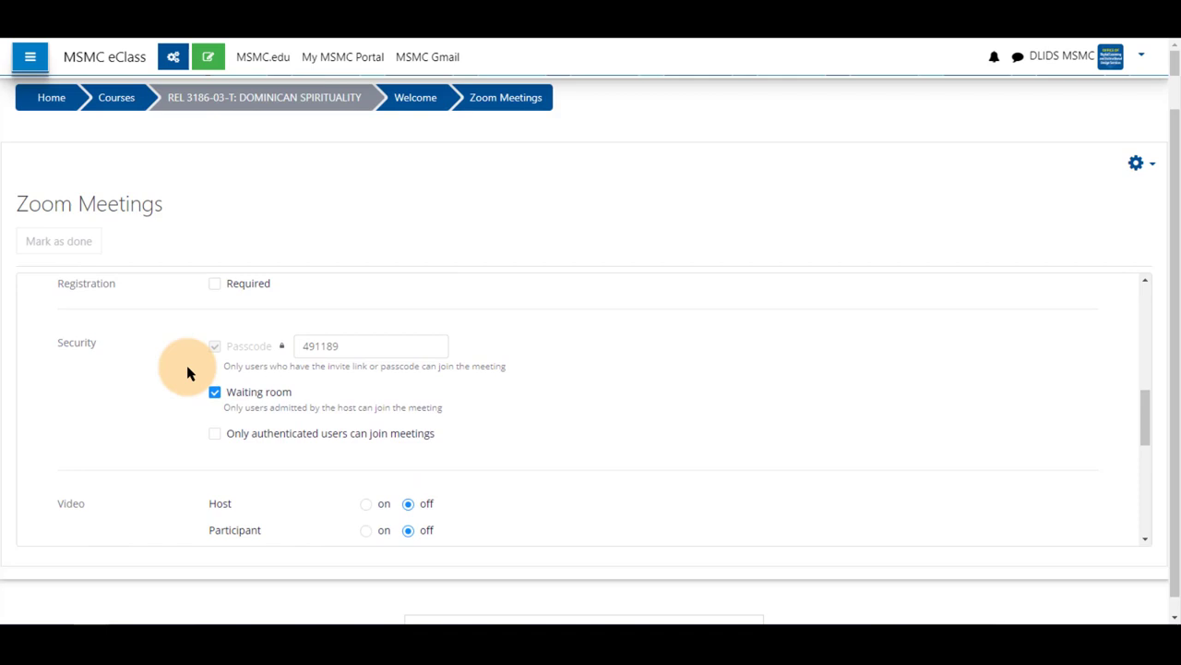
pyautogui.scroll(3)
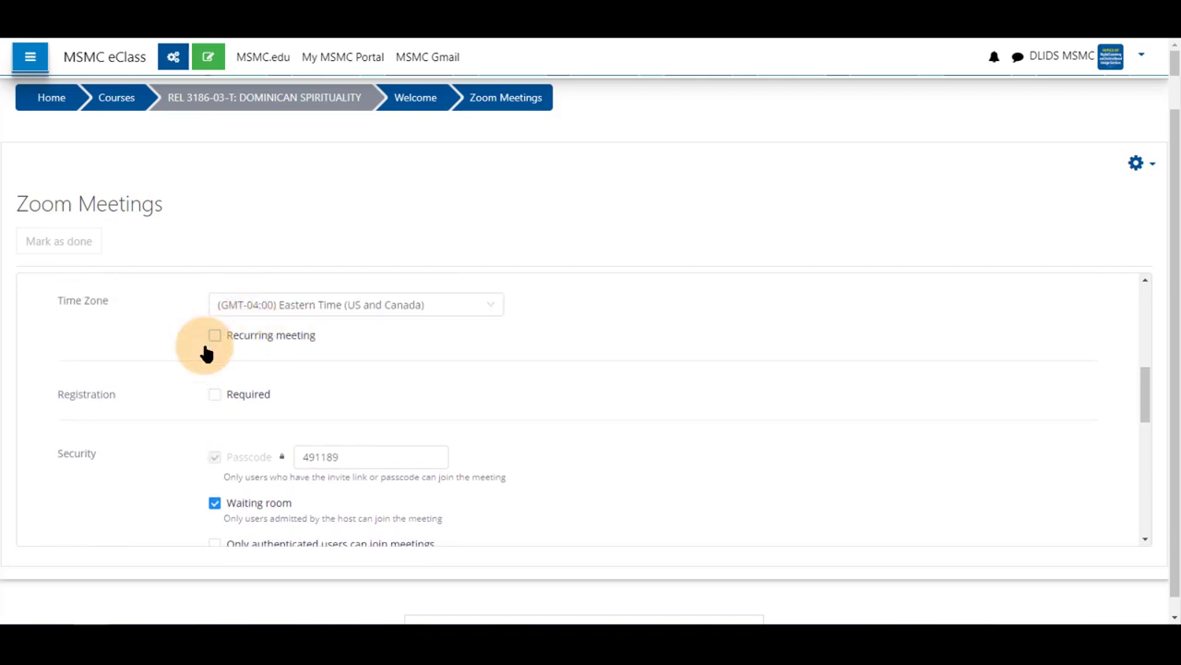
pyautogui.scroll(-3)
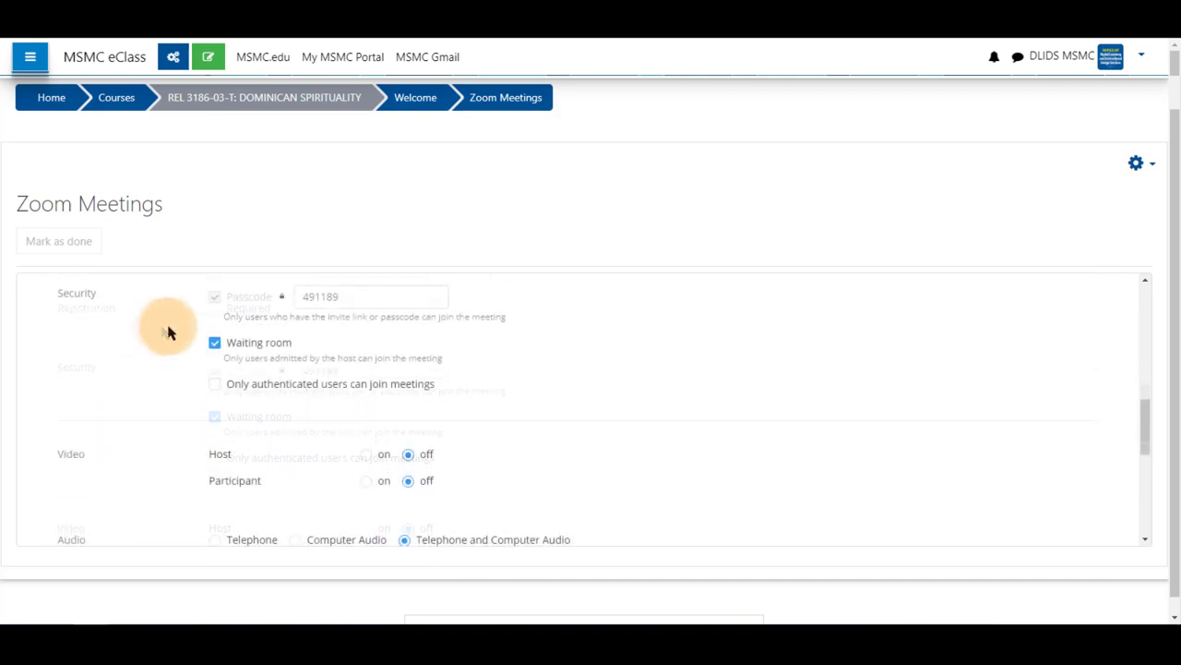
pyautogui.click(371, 295)
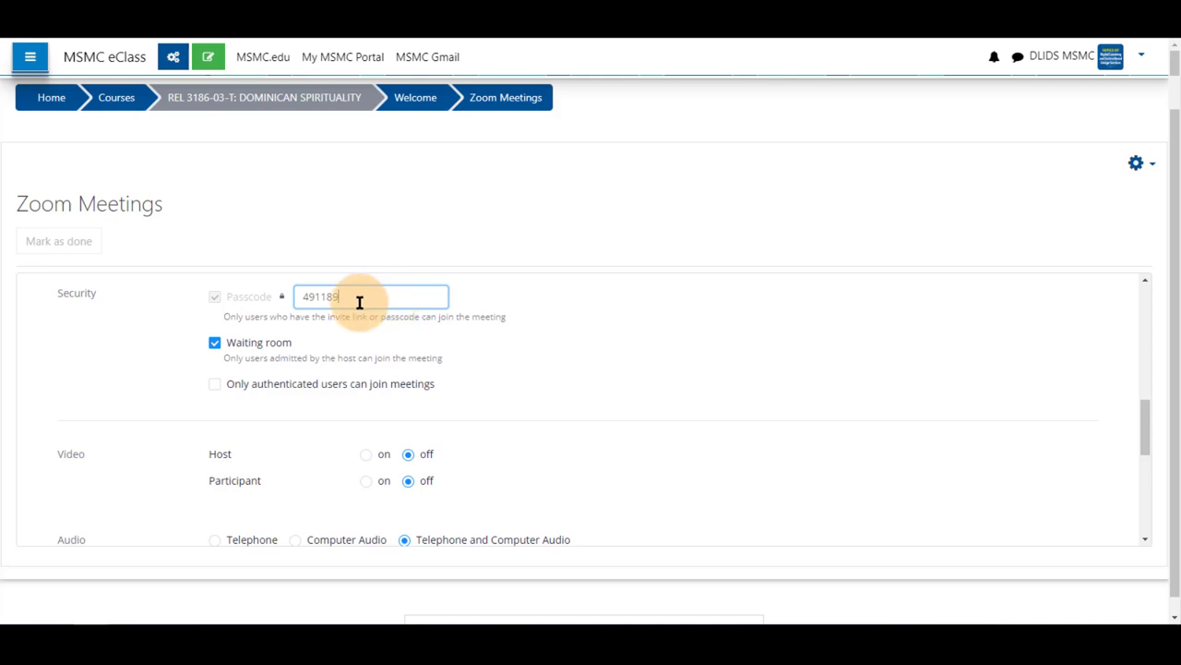
pyautogui.moveTo(181, 305)
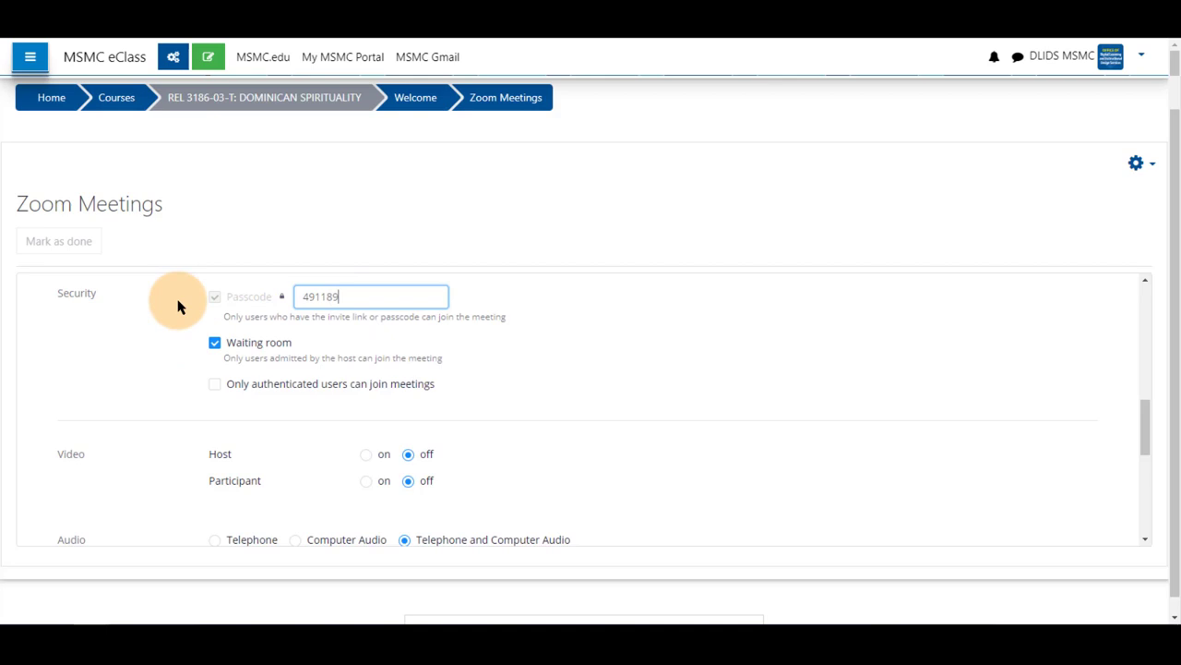
pyautogui.moveTo(250, 347)
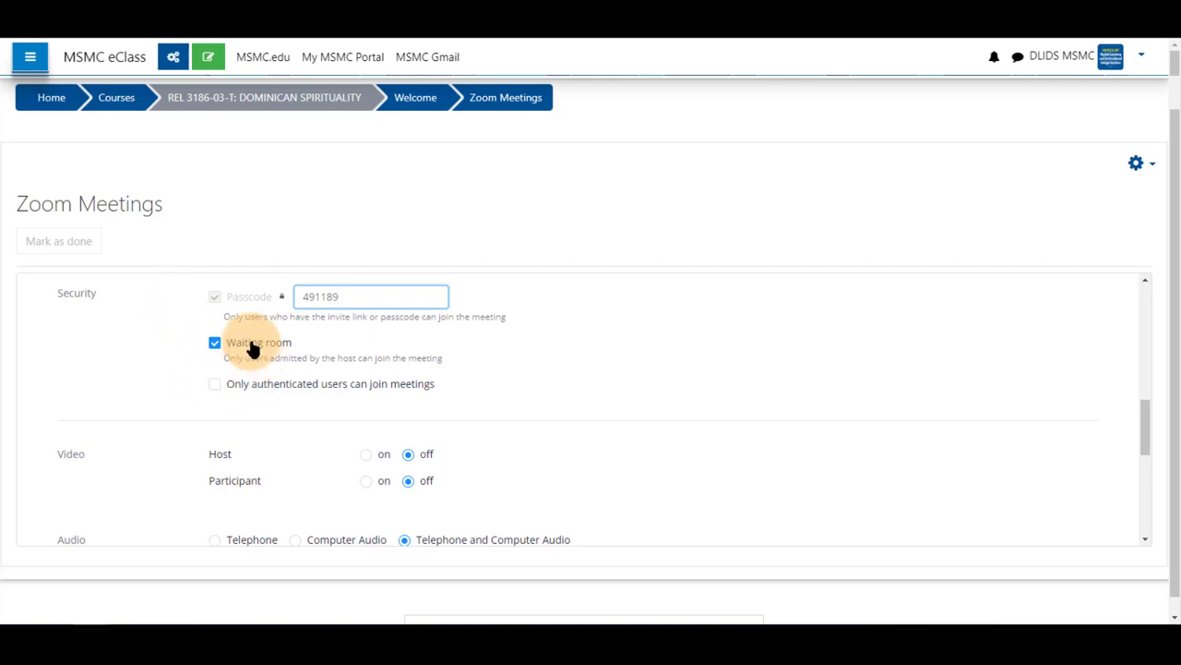
pyautogui.moveTo(203, 365)
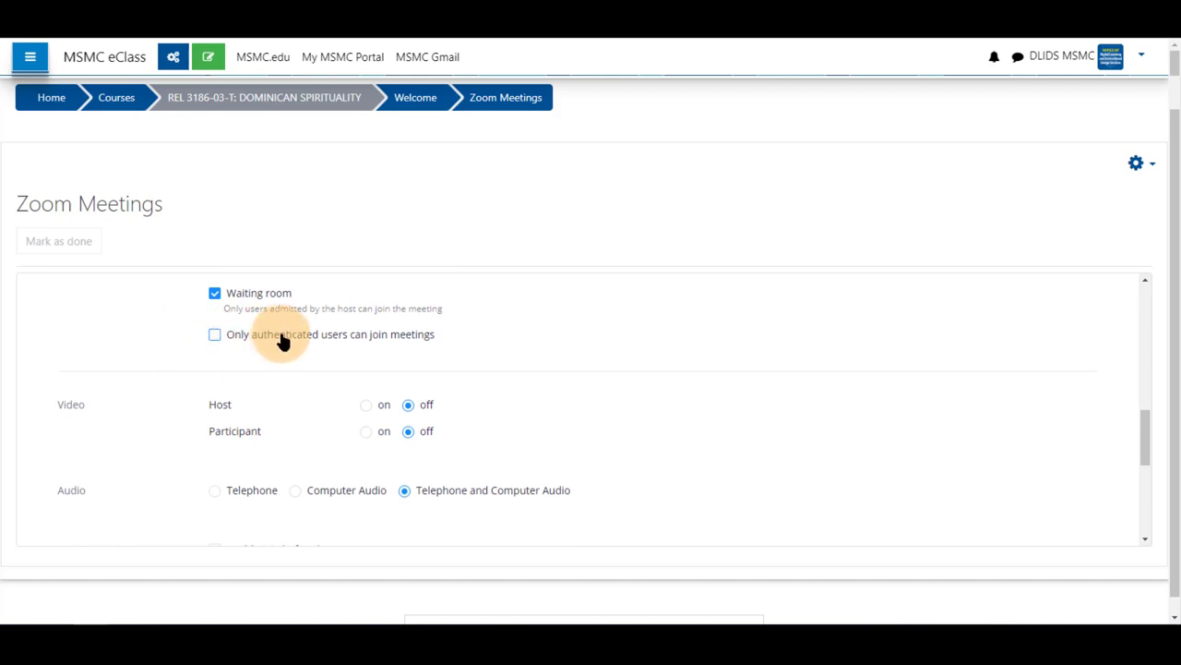
pyautogui.moveTo(178, 325)
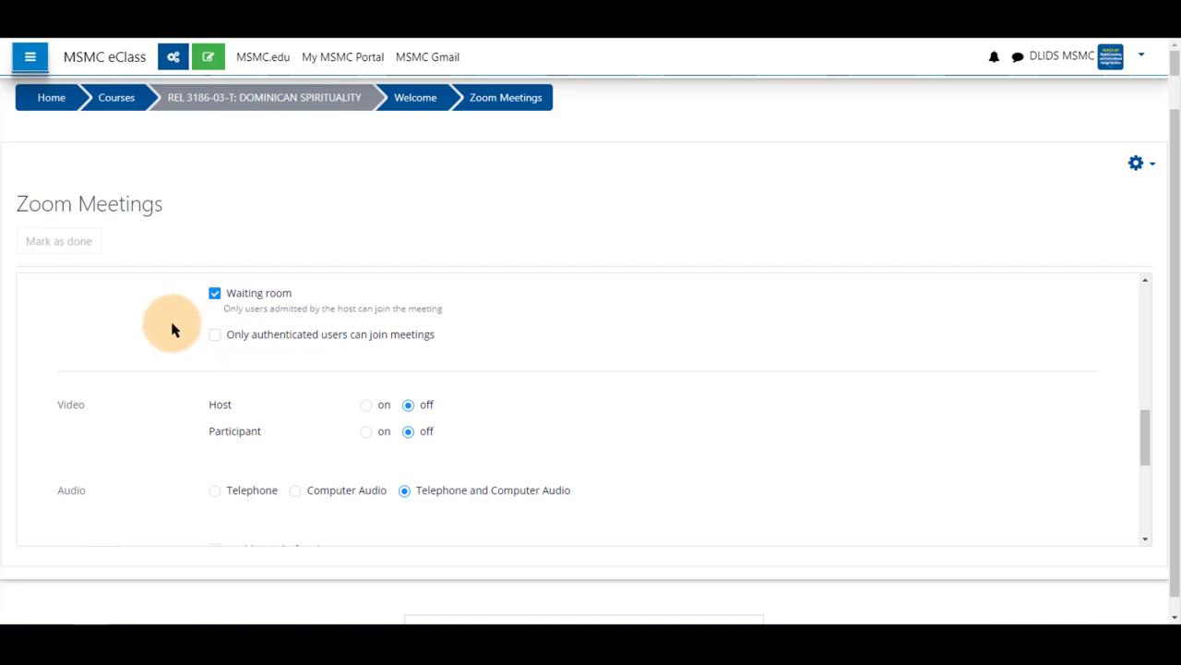
pyautogui.scroll(-3)
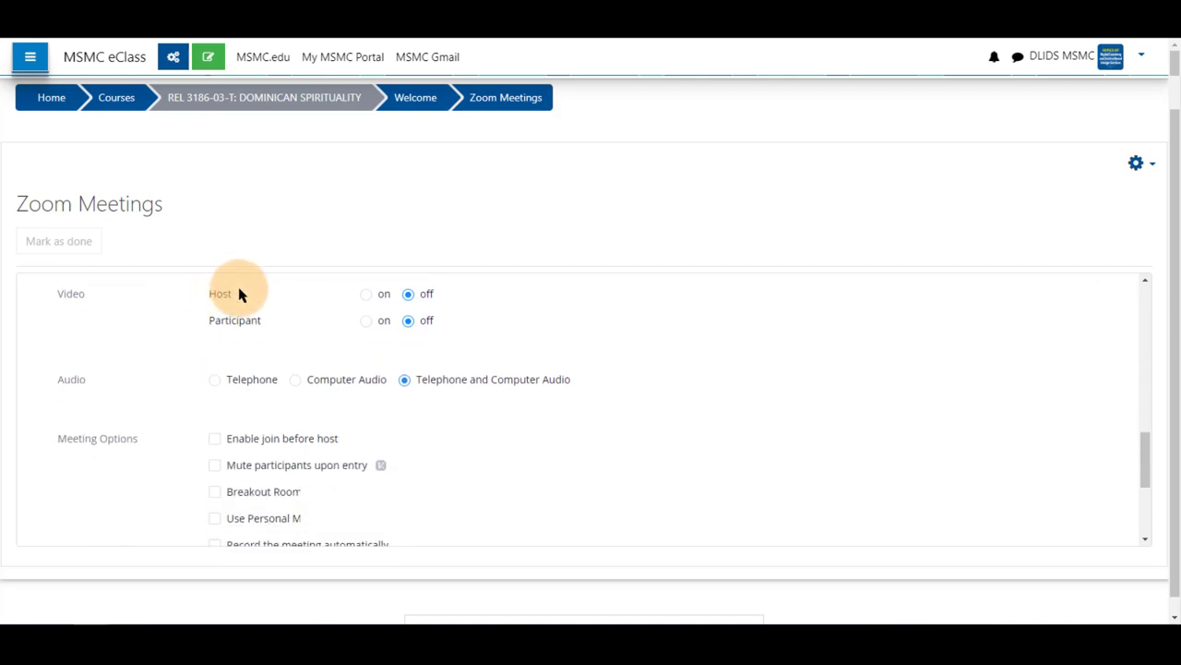
pyautogui.moveTo(373, 296)
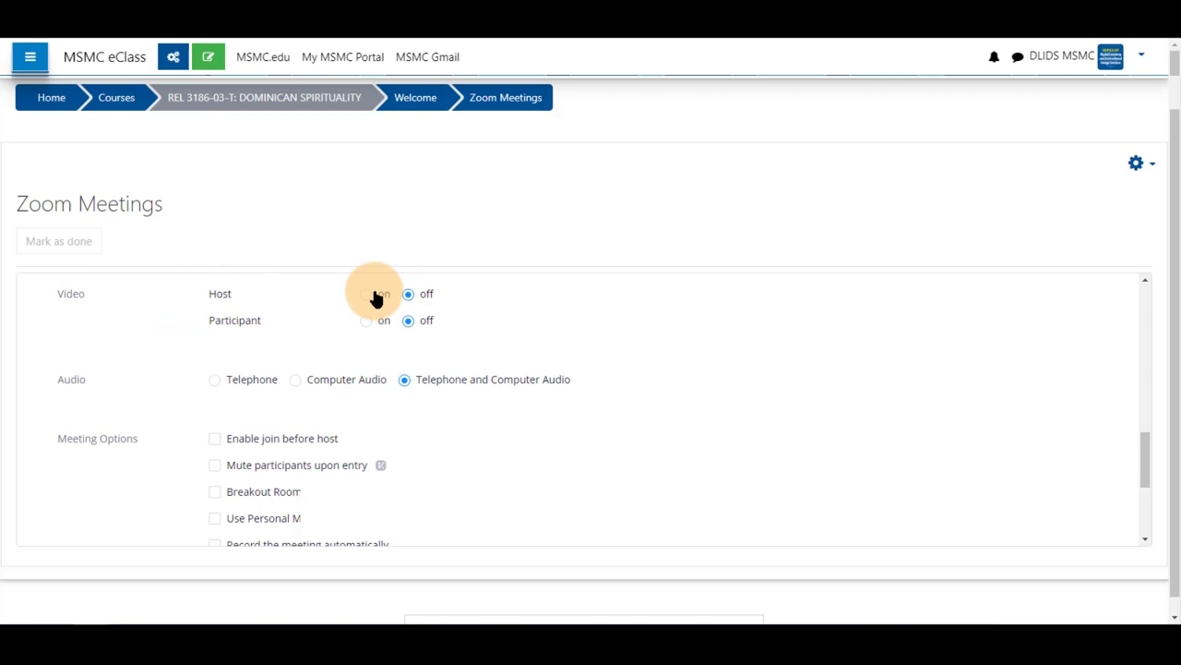
pyautogui.moveTo(377, 324)
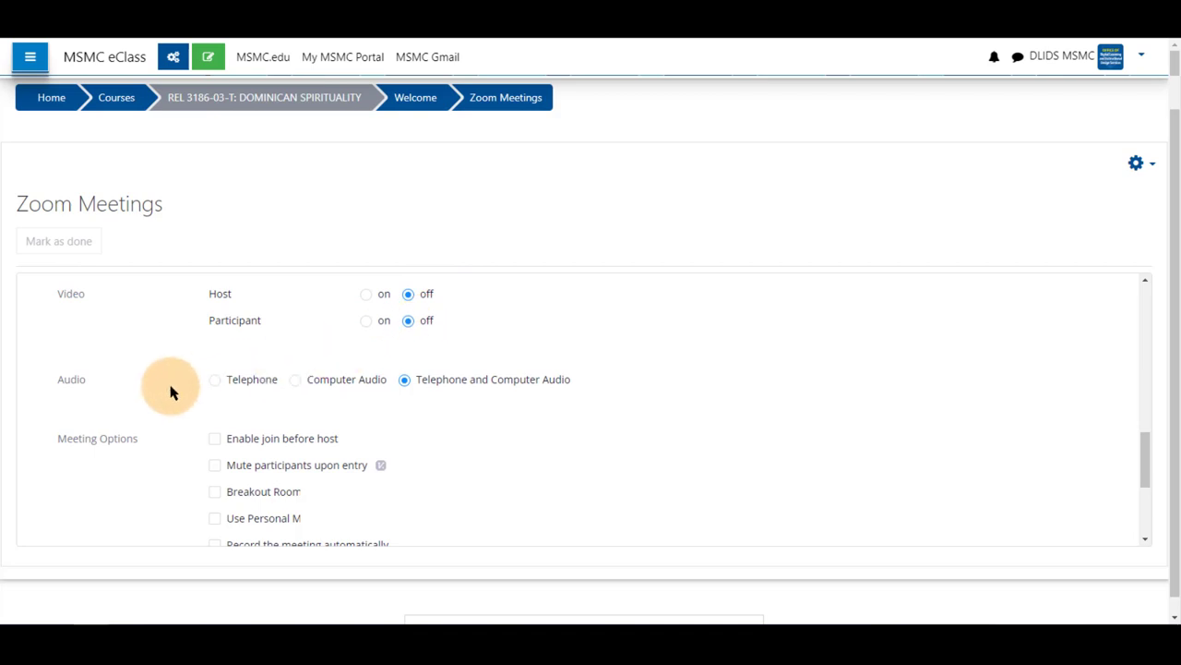
pyautogui.moveTo(100, 388)
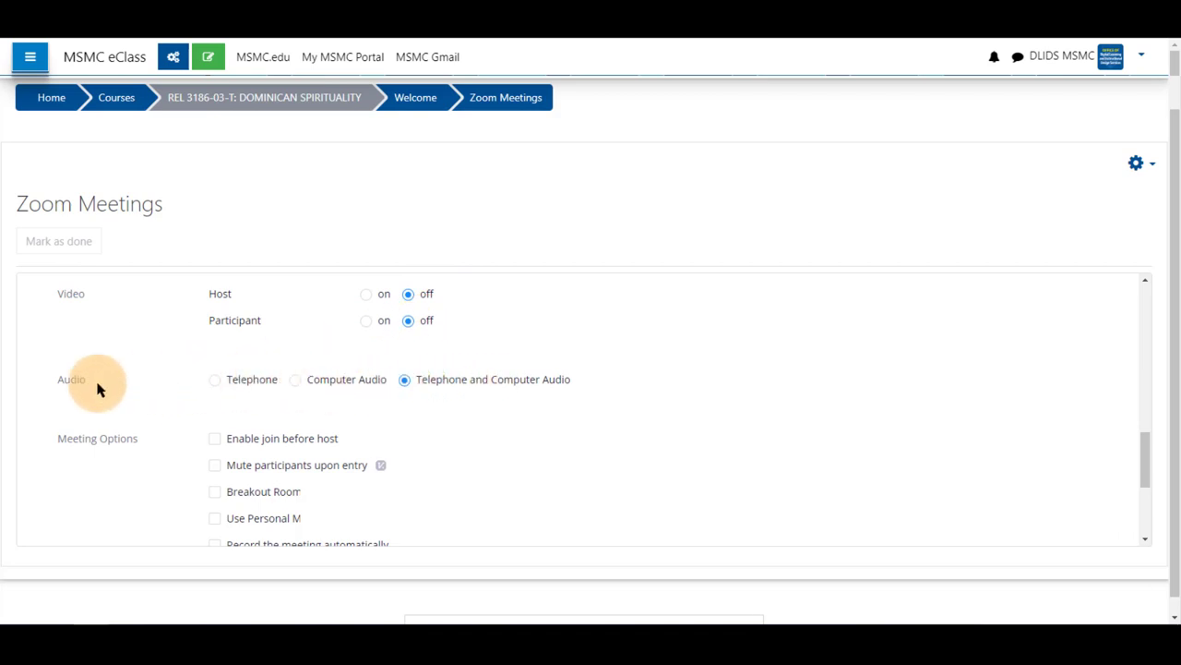
pyautogui.moveTo(458, 387)
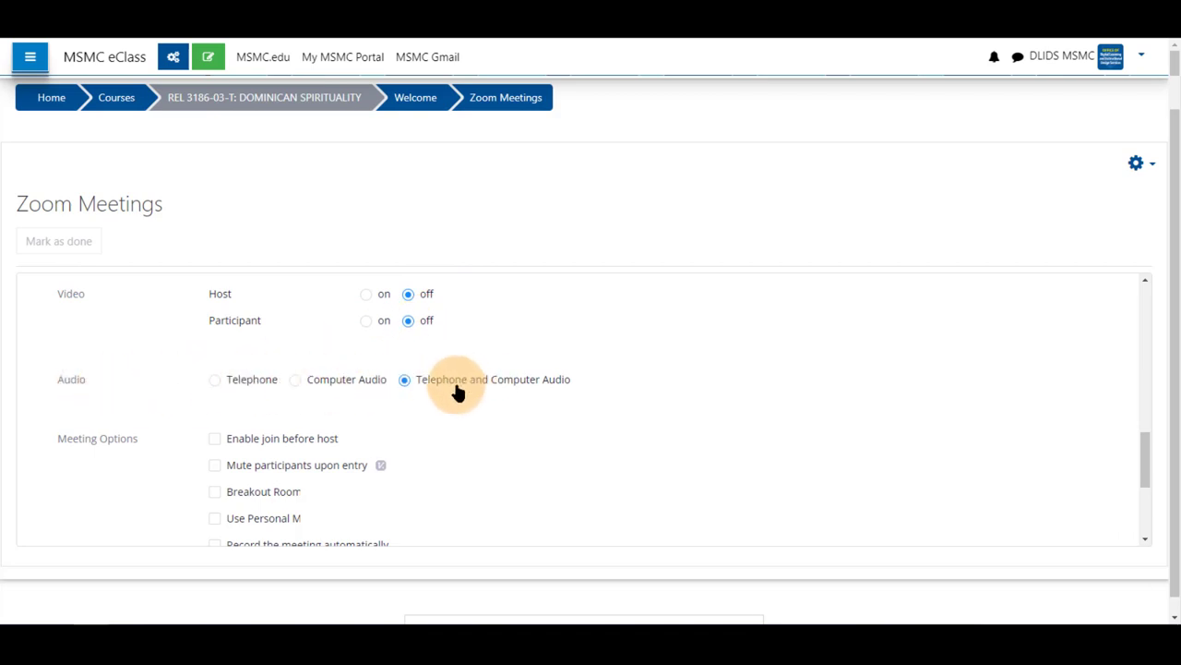
pyautogui.moveTo(539, 385)
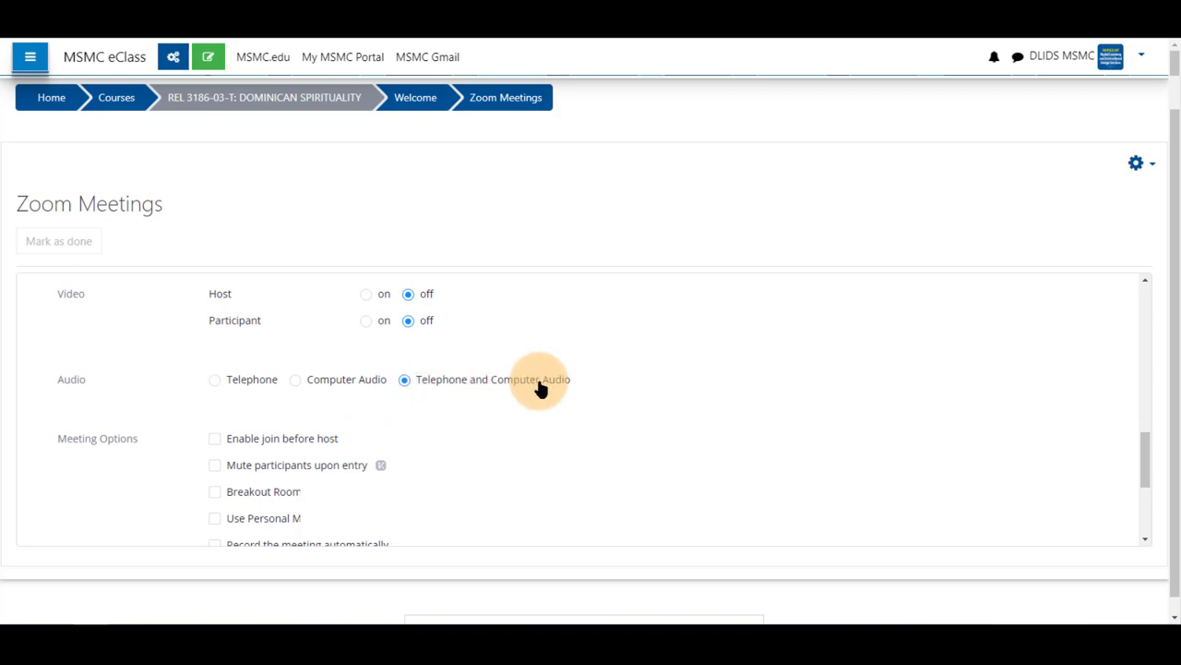
pyautogui.moveTo(427, 406)
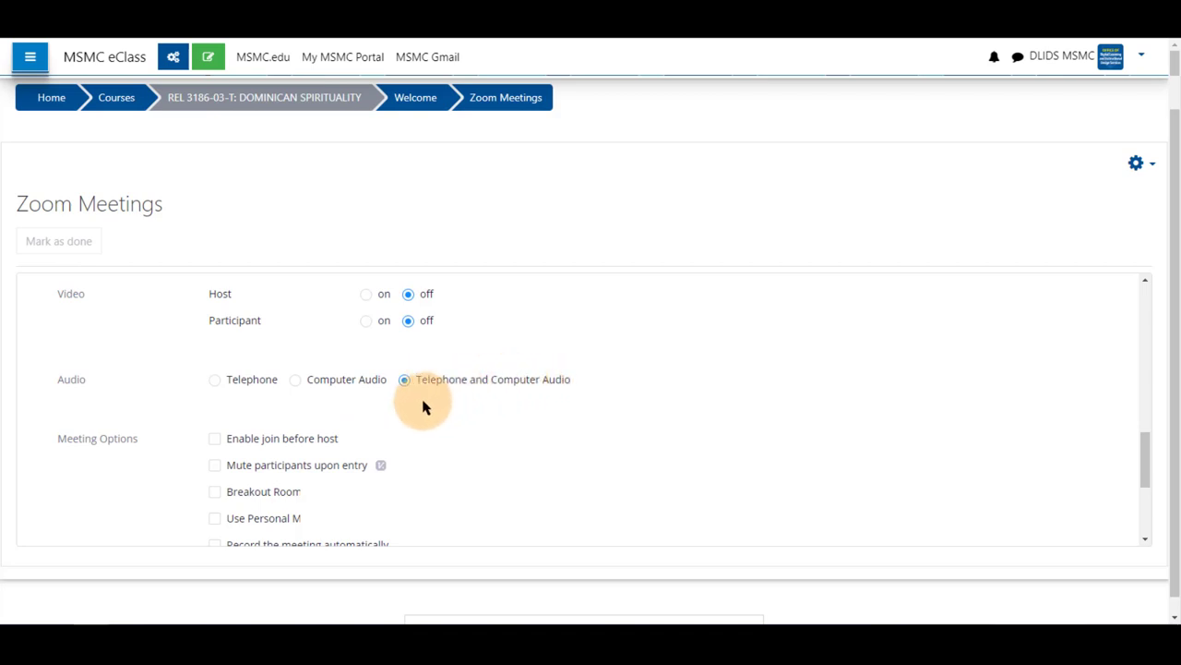
pyautogui.moveTo(568, 386)
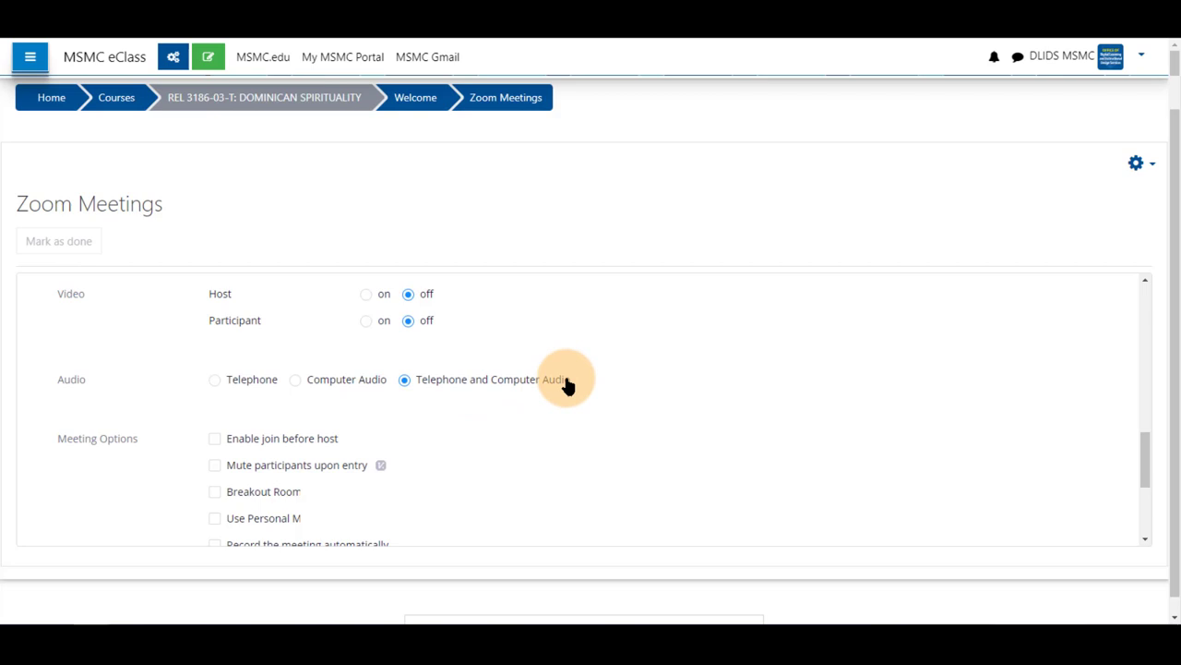
# Enable 'Record the meeting automatically' with 'In the cloud', leaving other options unchecked
pyautogui.scroll(-3)
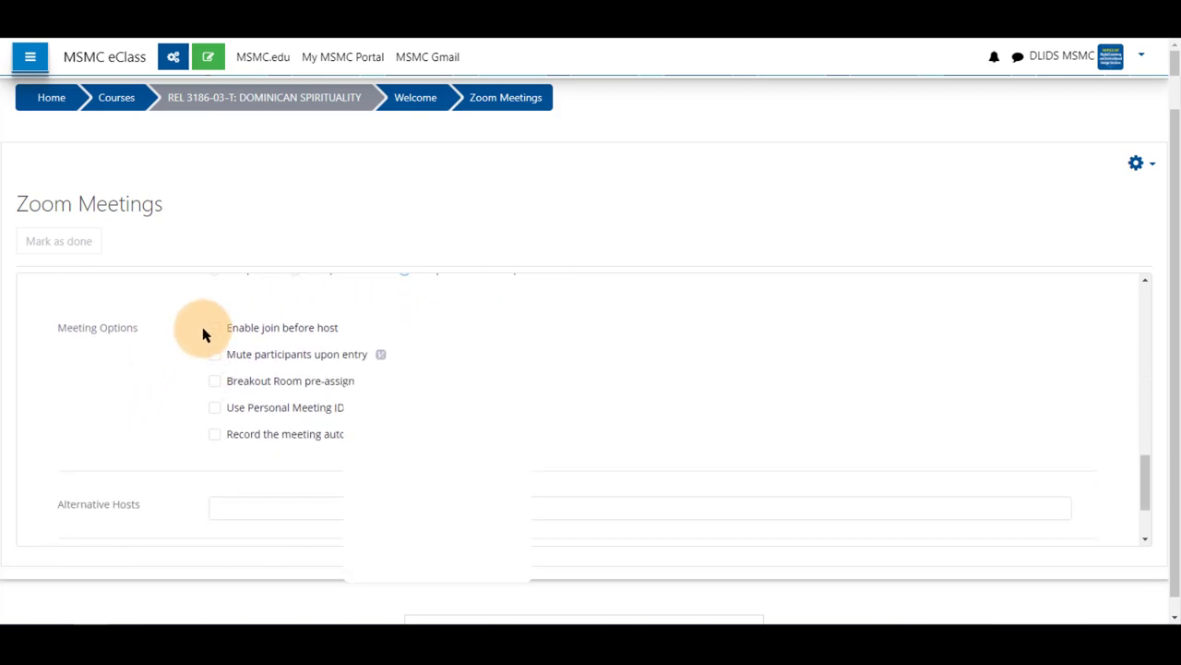
pyautogui.moveTo(265, 336)
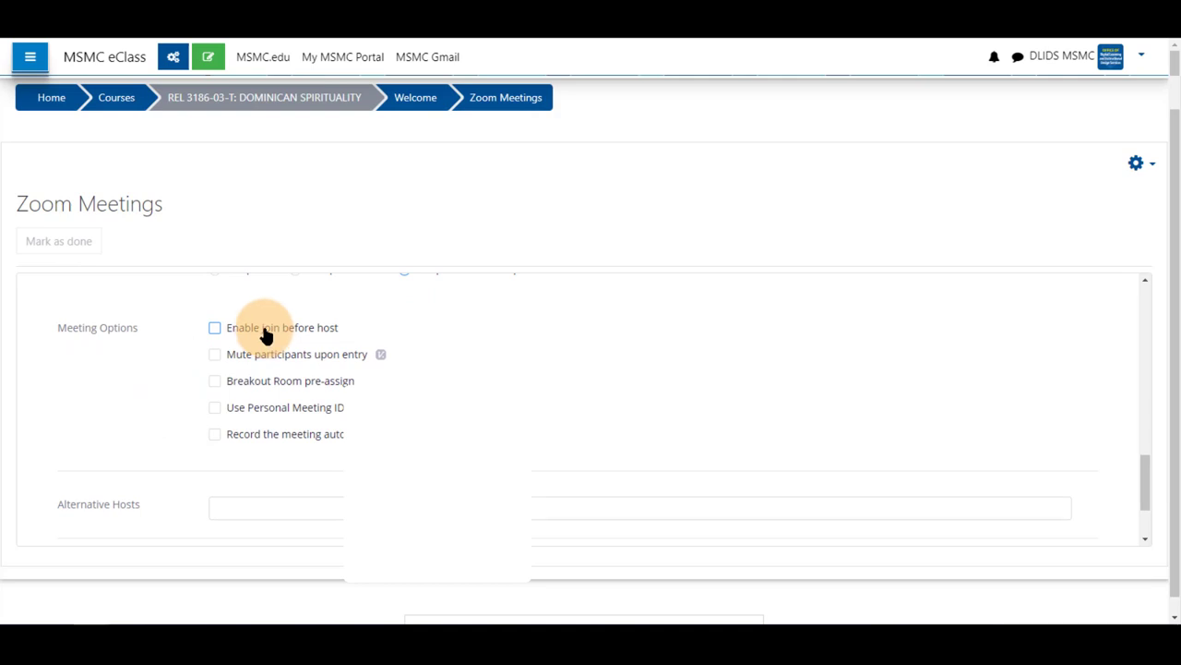
pyautogui.moveTo(248, 332)
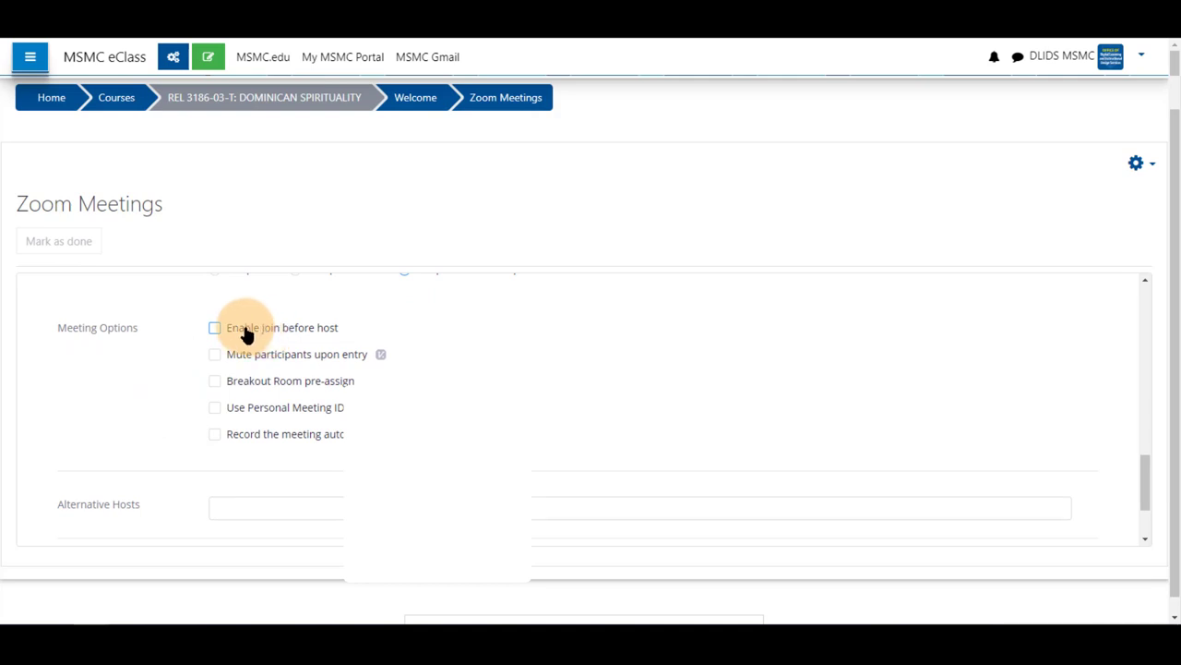
pyautogui.moveTo(181, 342)
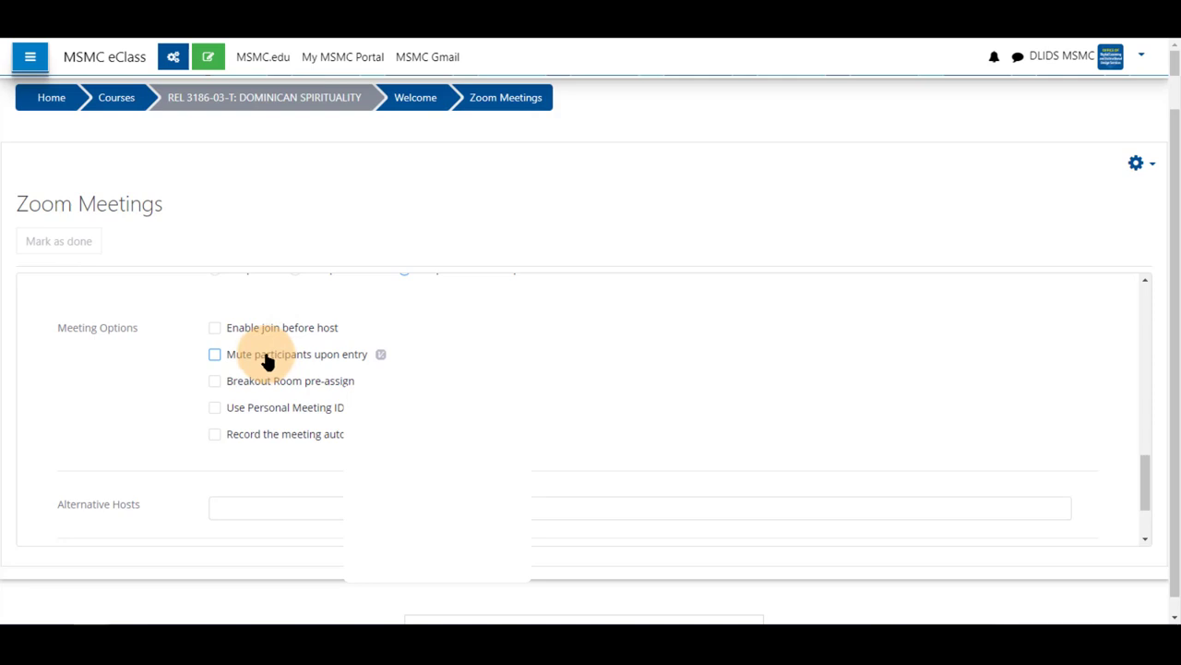
pyautogui.moveTo(207, 387)
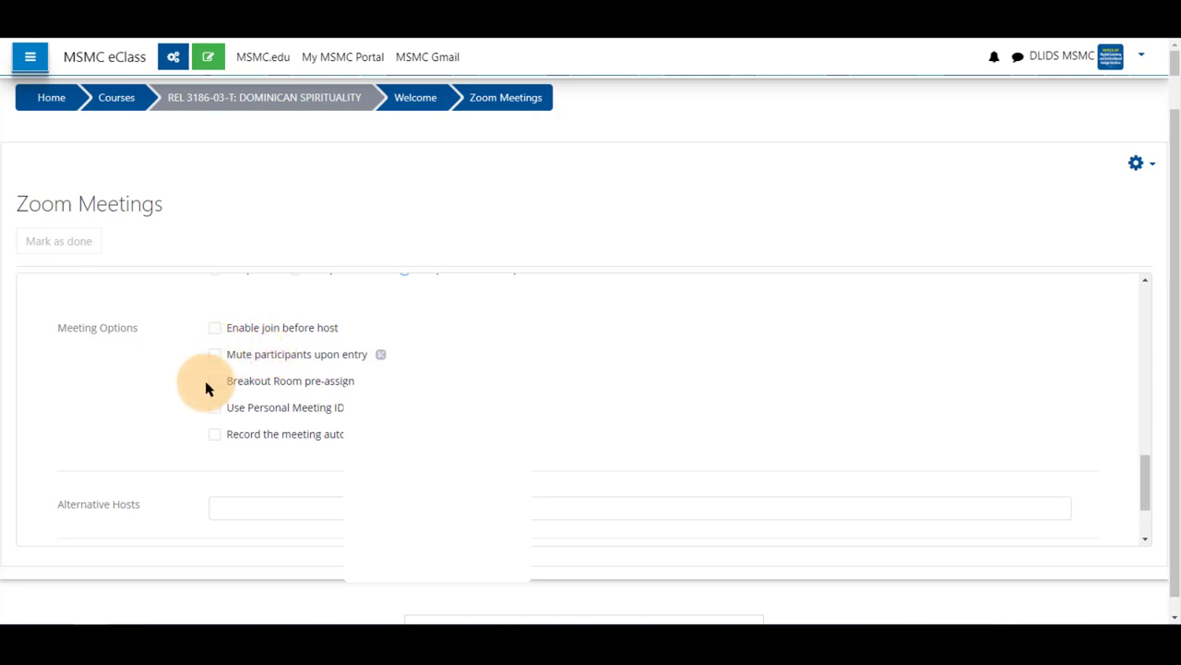
pyautogui.moveTo(204, 410)
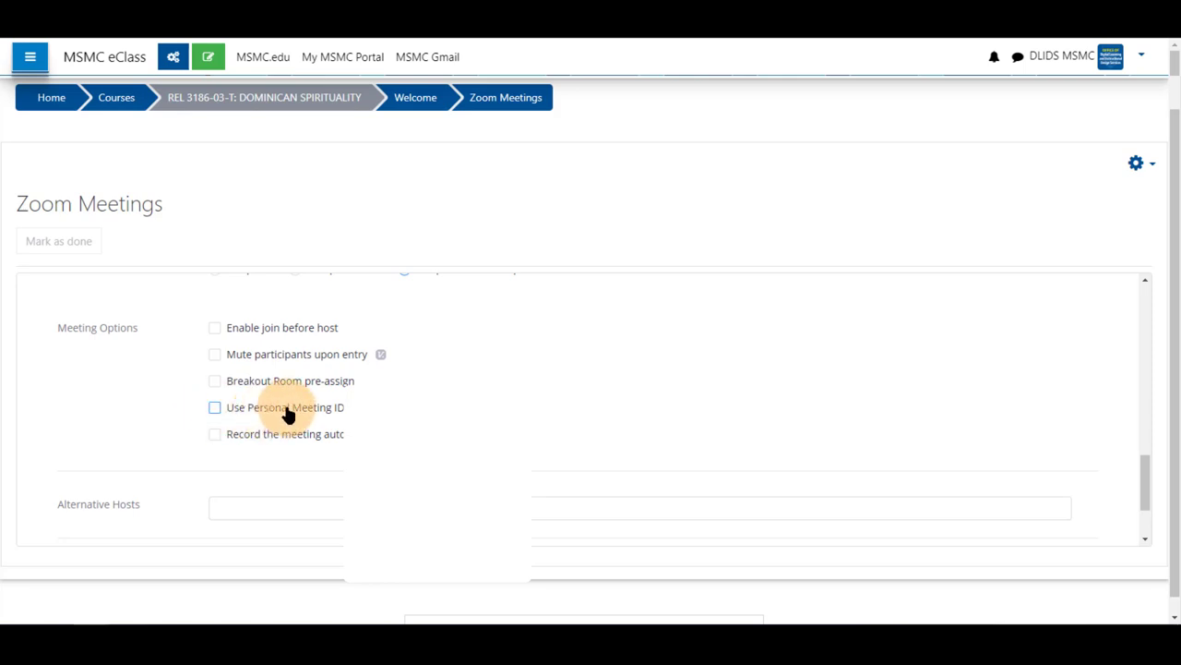
pyautogui.moveTo(210, 445)
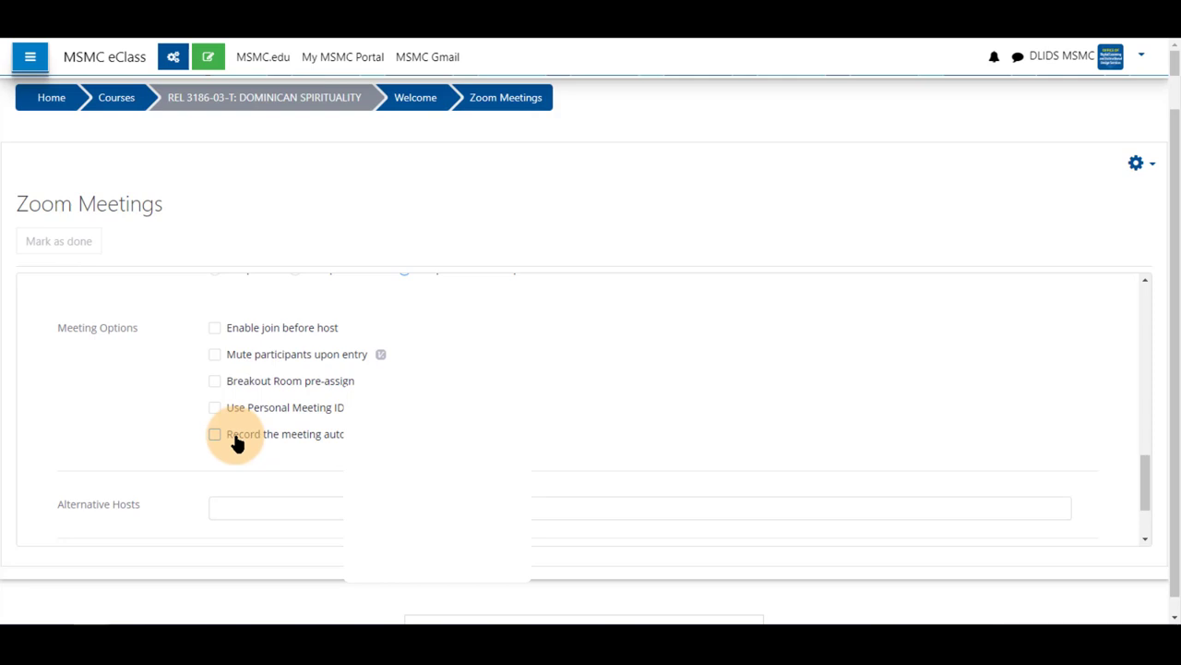
pyautogui.click(214, 434)
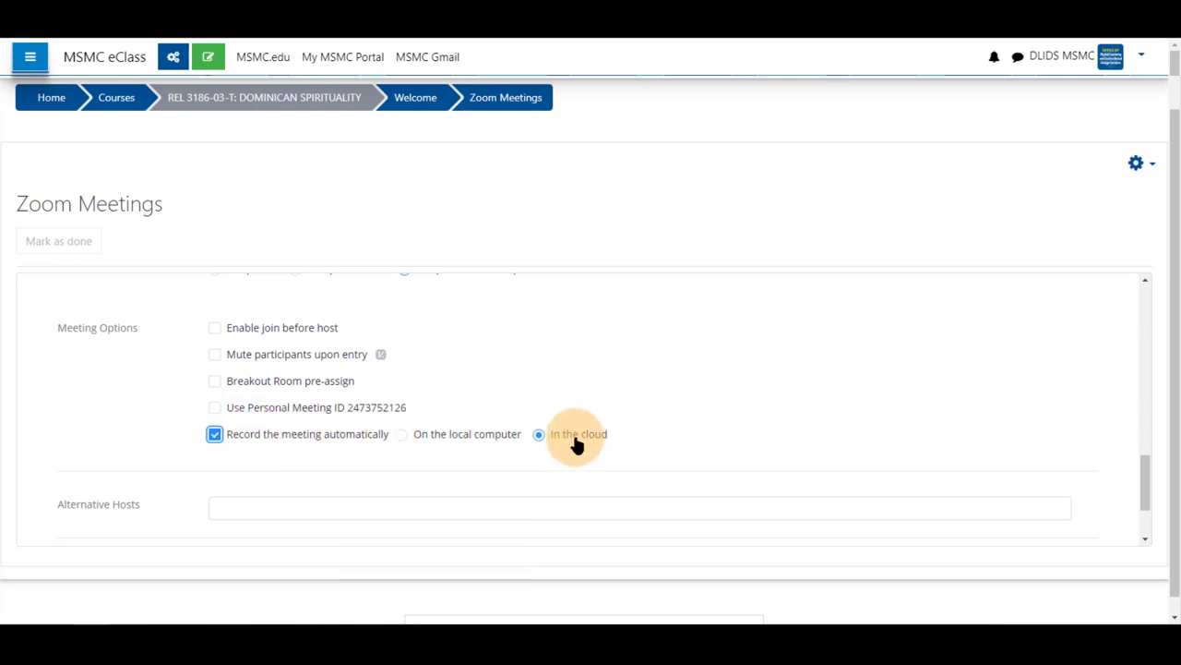
# Save the meeting and review its details page showing May 14, 2022 4:45 PM
pyautogui.scroll(-3)
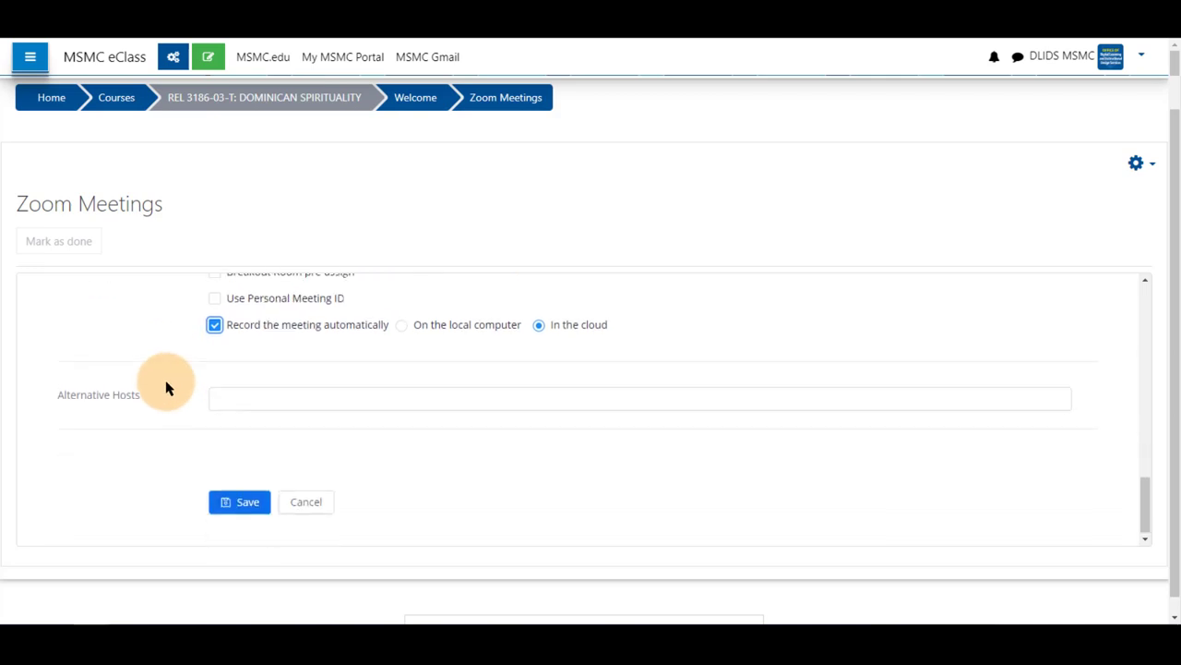
pyautogui.moveTo(192, 403)
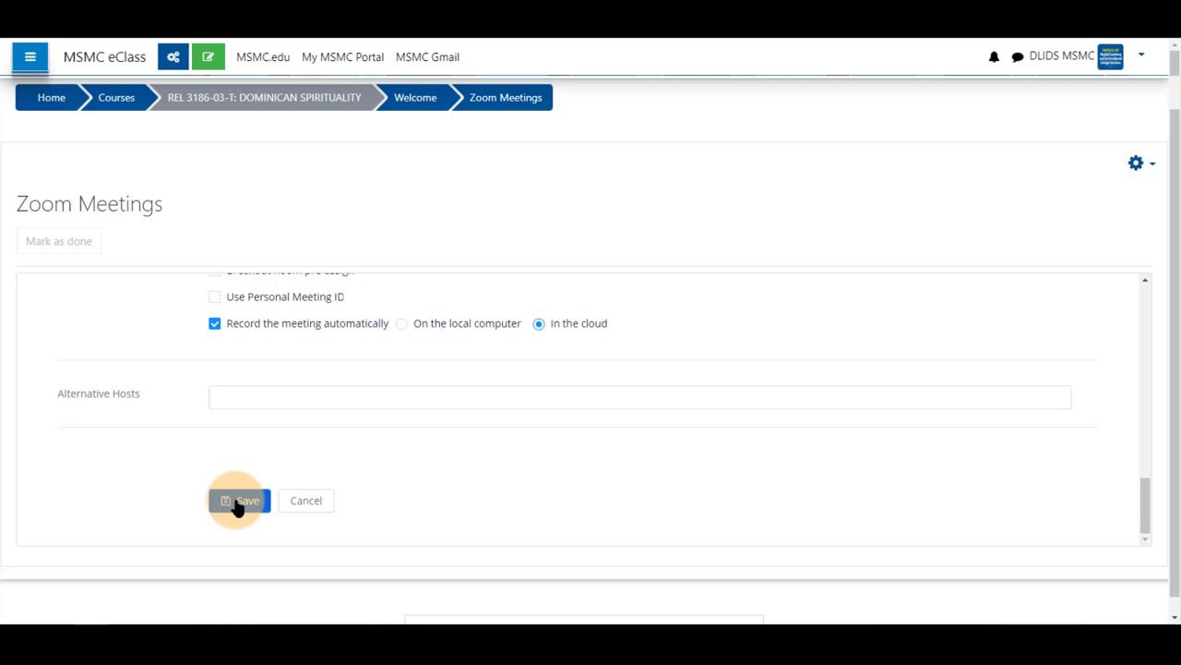
pyautogui.click(240, 498)
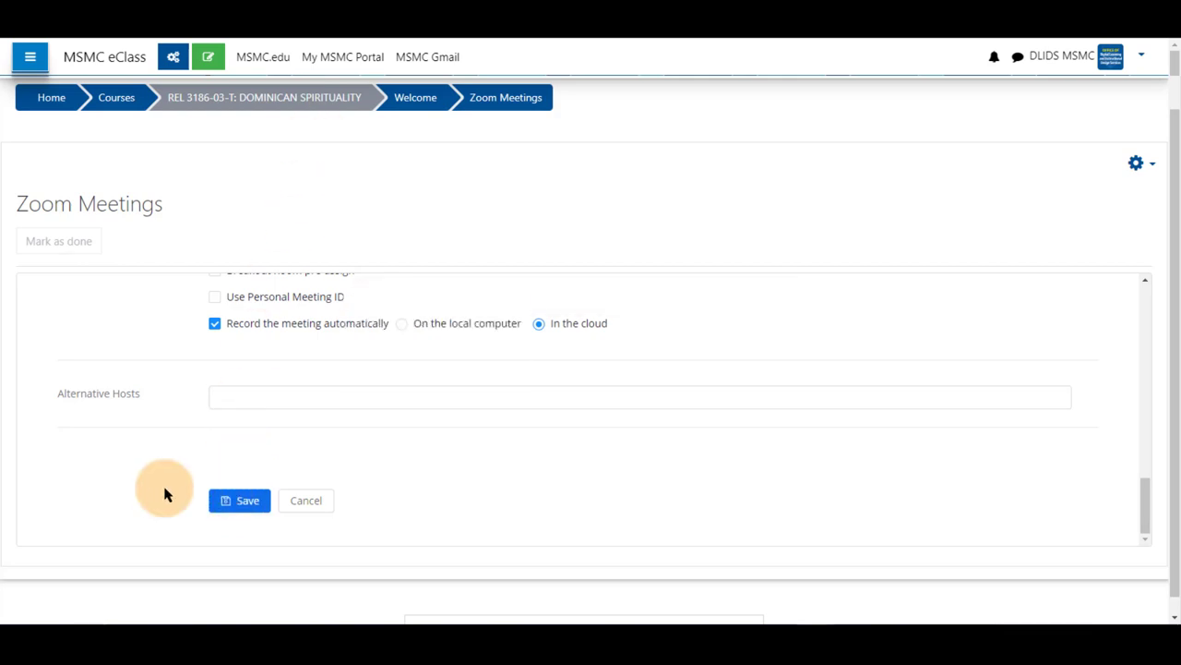
pyautogui.click(240, 498)
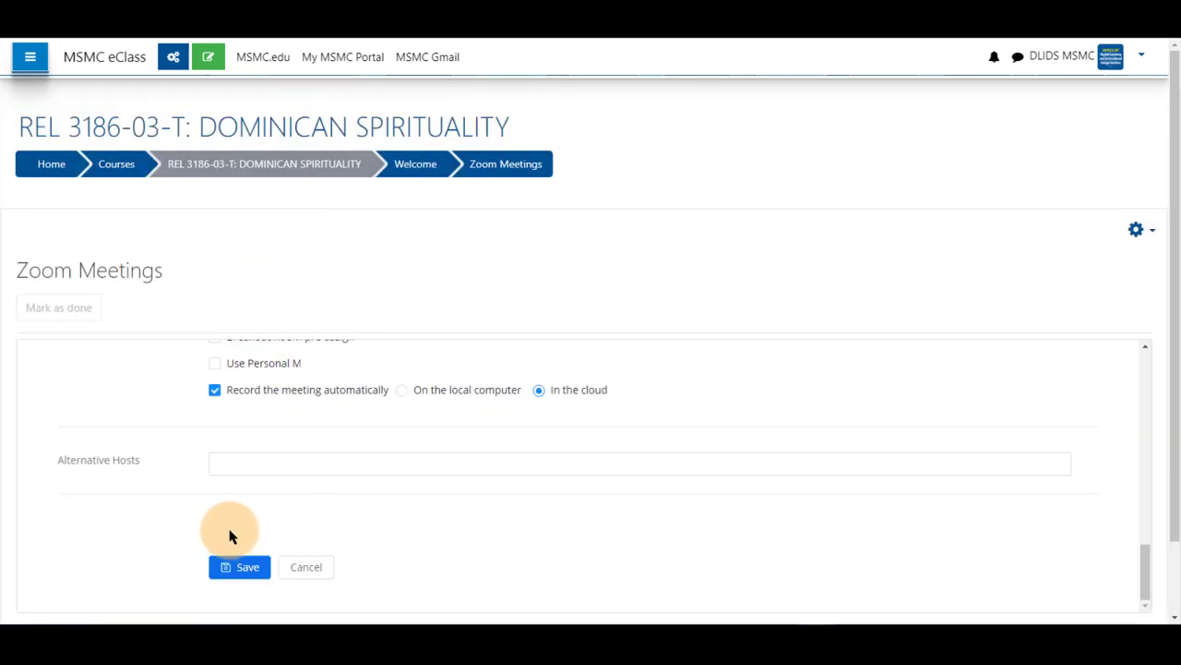
pyautogui.click(240, 567)
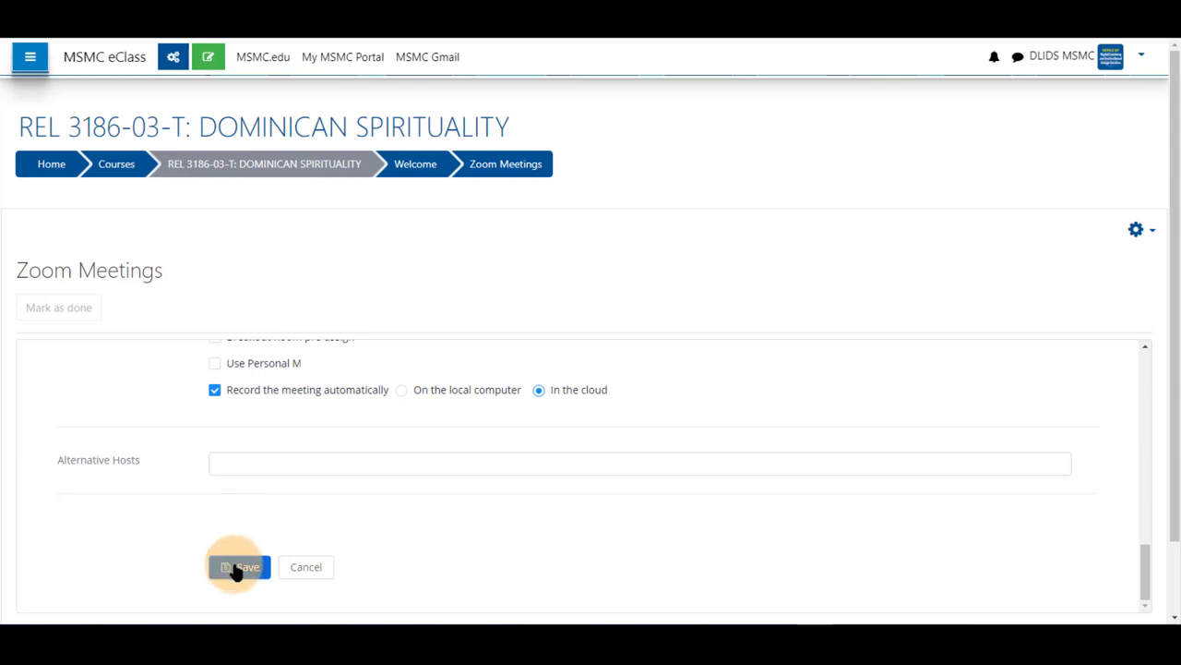
pyautogui.click(240, 565)
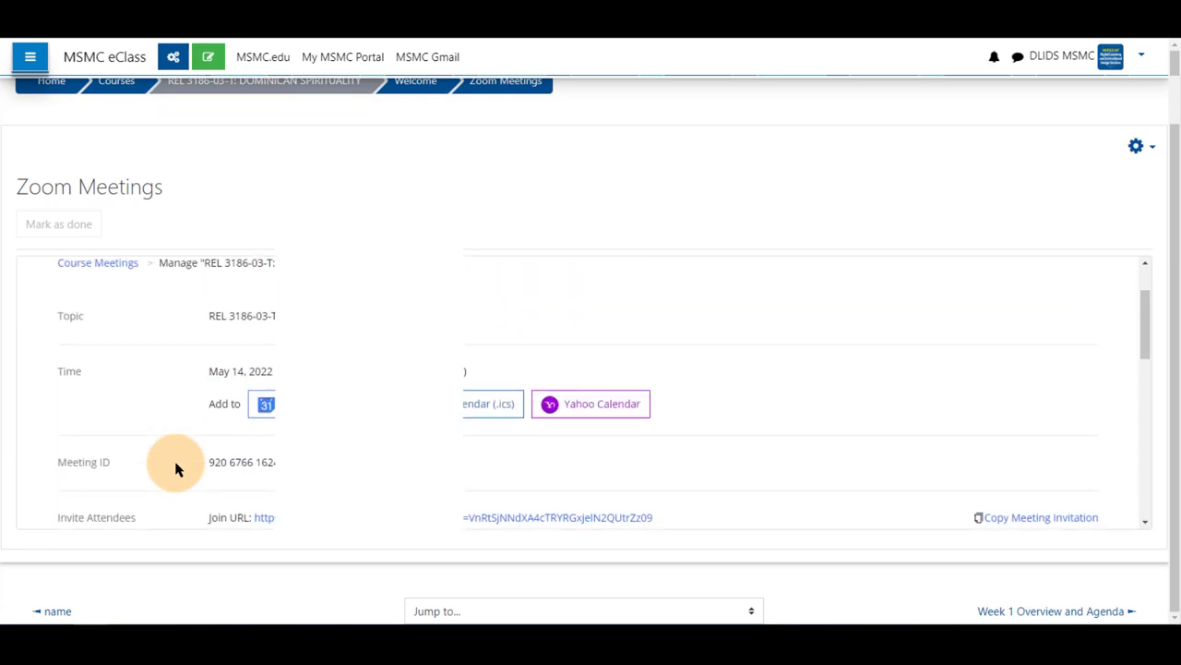
pyautogui.scroll(3)
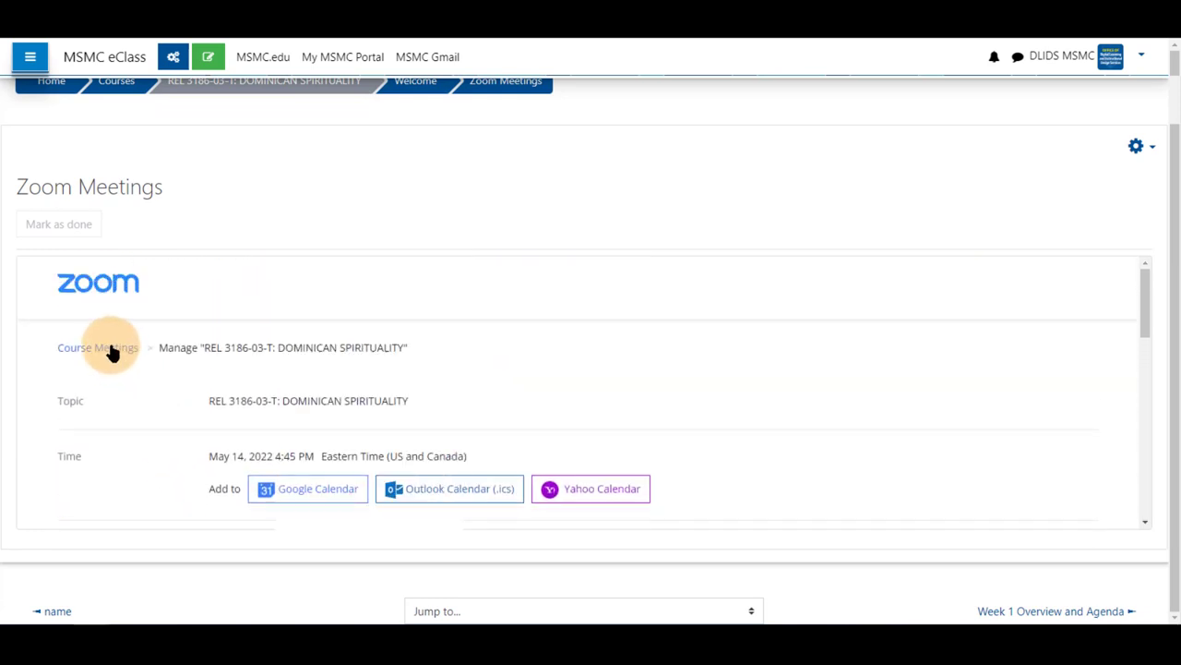
pyautogui.scroll(3)
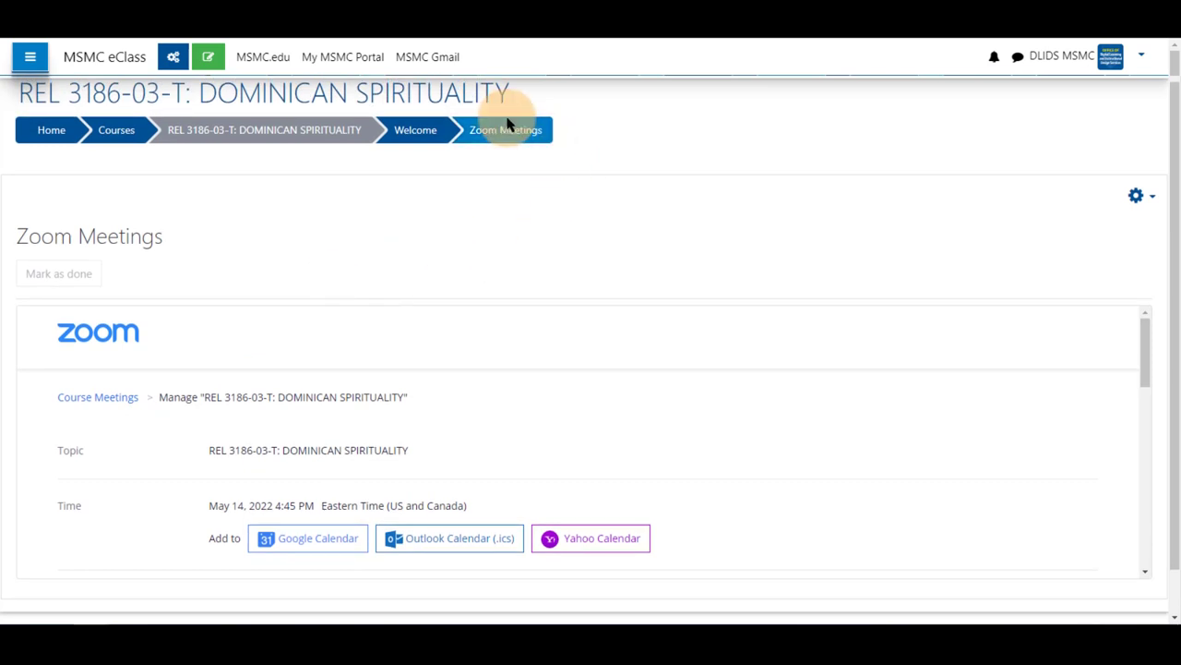